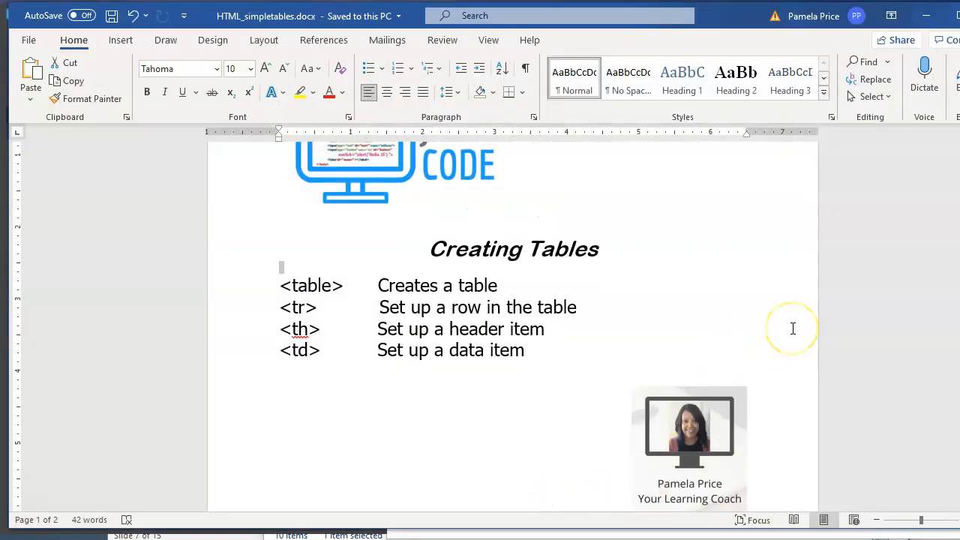
mouse_move(793, 270)
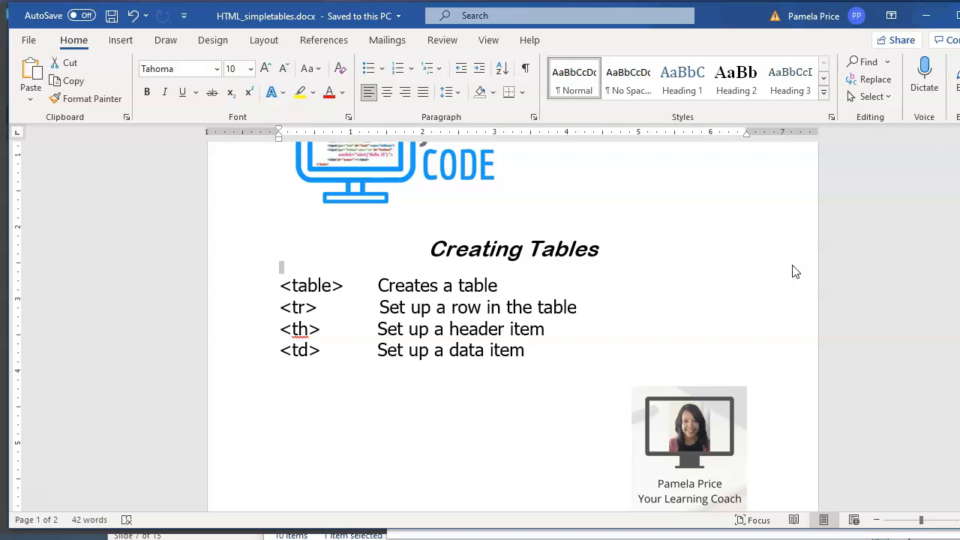
mouse_move(781, 403)
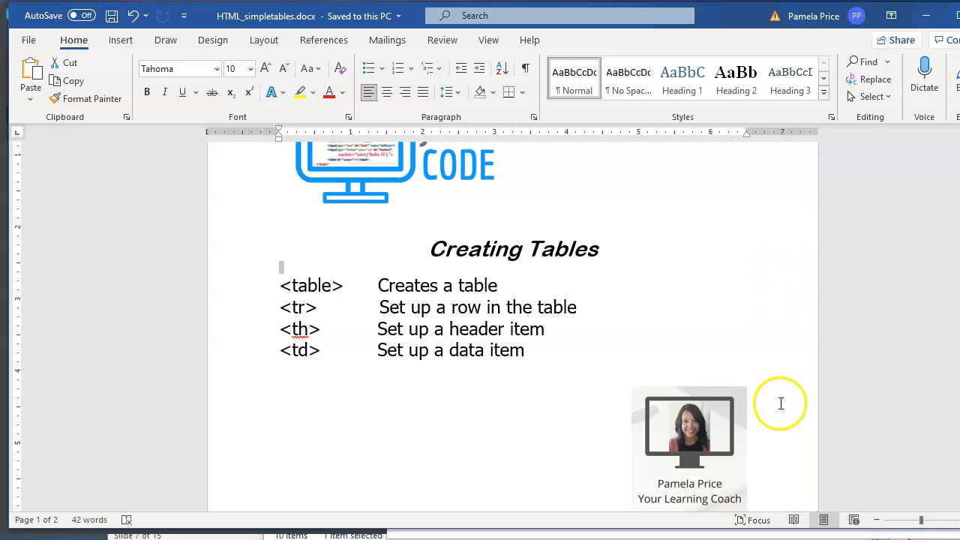
mouse_move(930, 15)
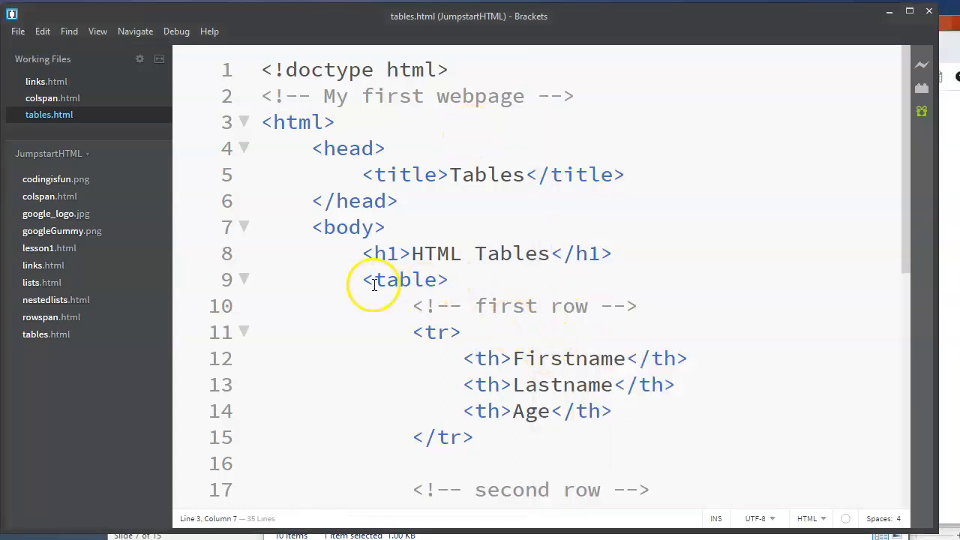
double_click(403, 280)
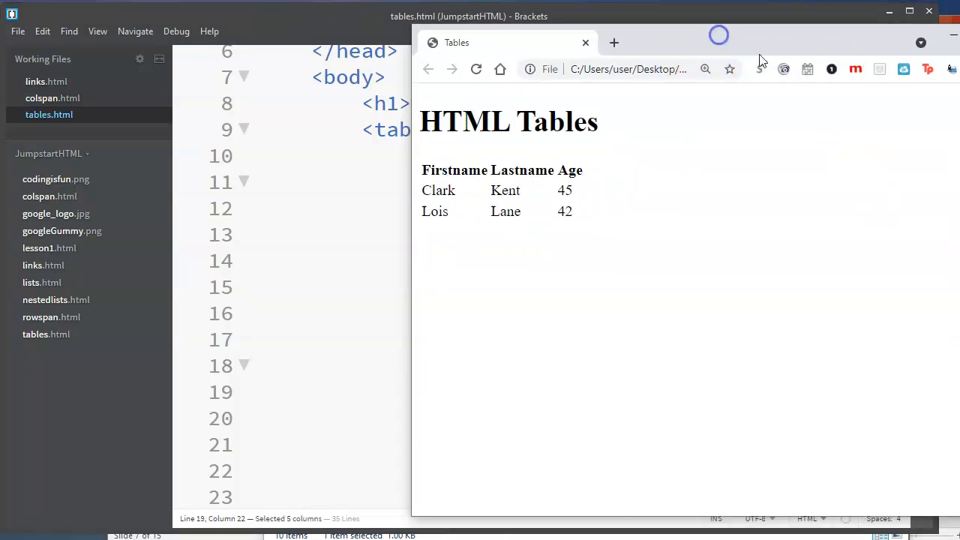
mouse_move(734, 172)
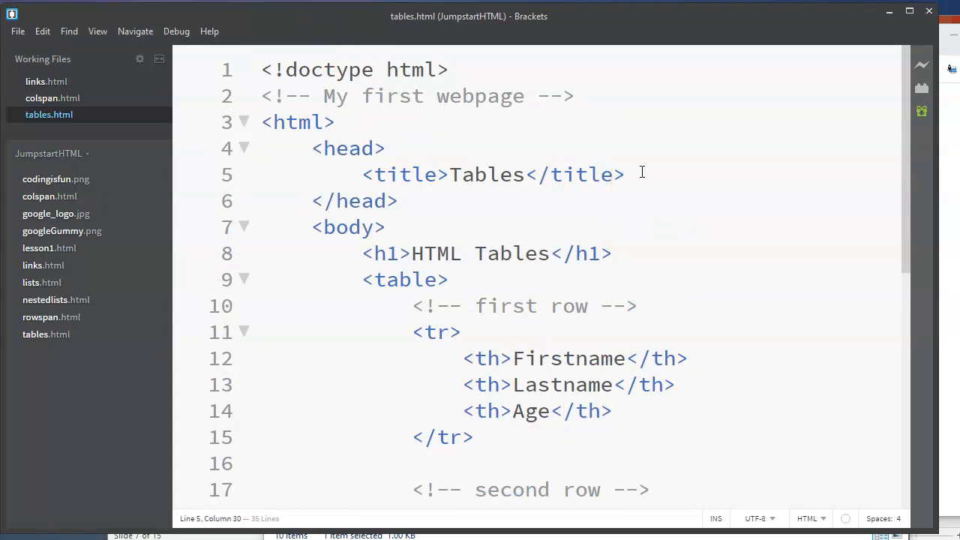
Step: Insert an empty <style> block below the title line, with a blank line inside
click(628, 174)
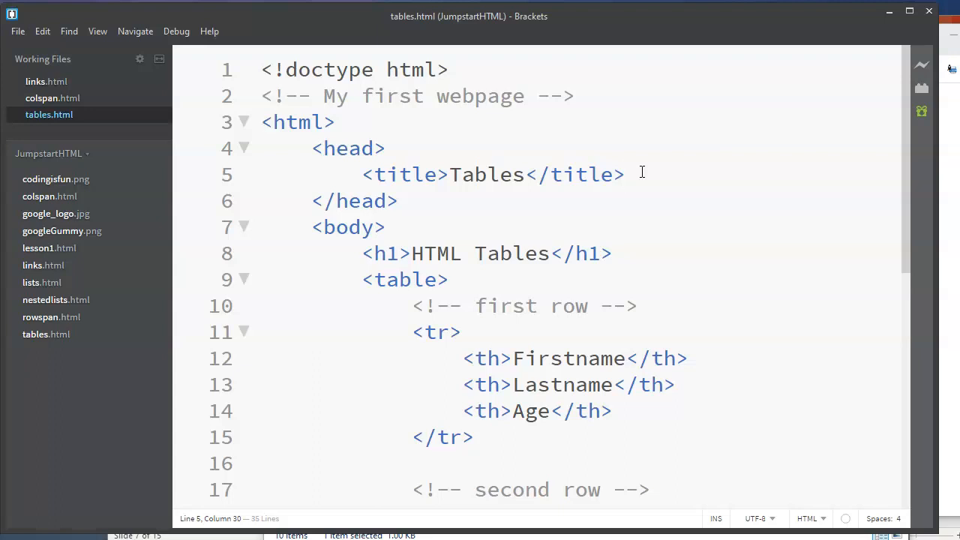
key(Enter)
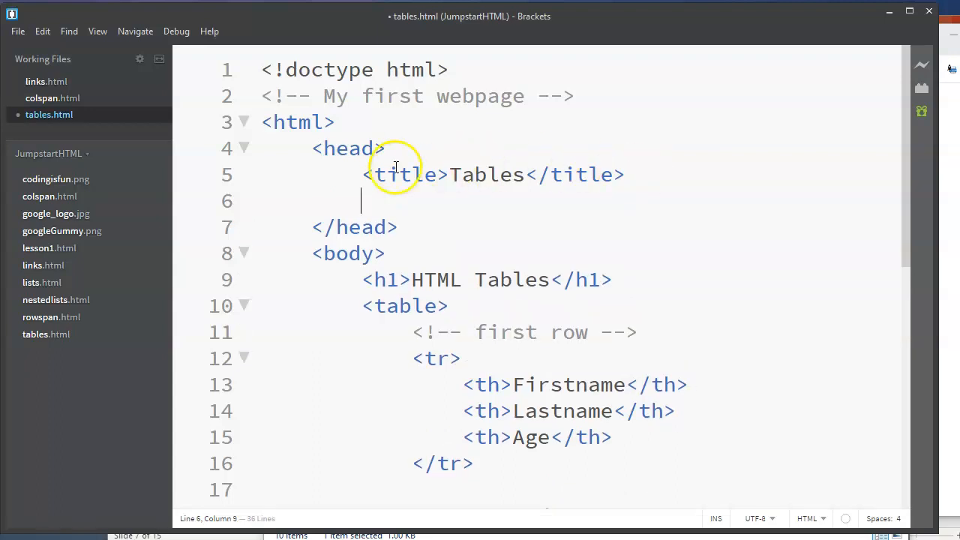
text(<tyle></style>)
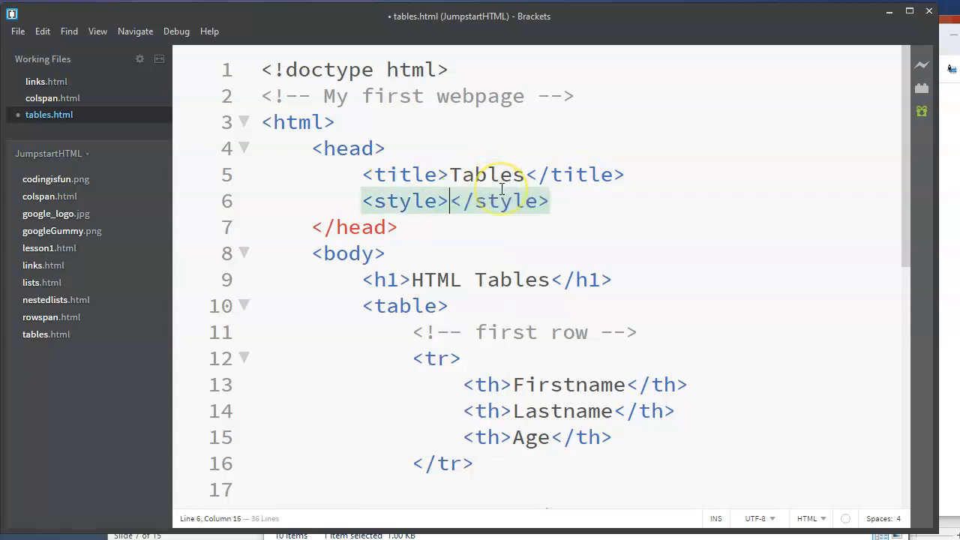
key(Enter)
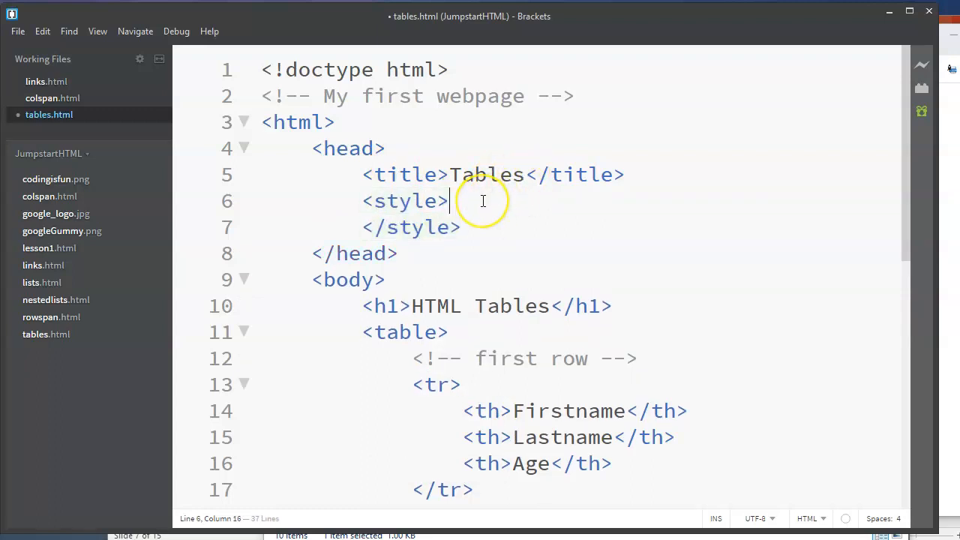
key(Enter)
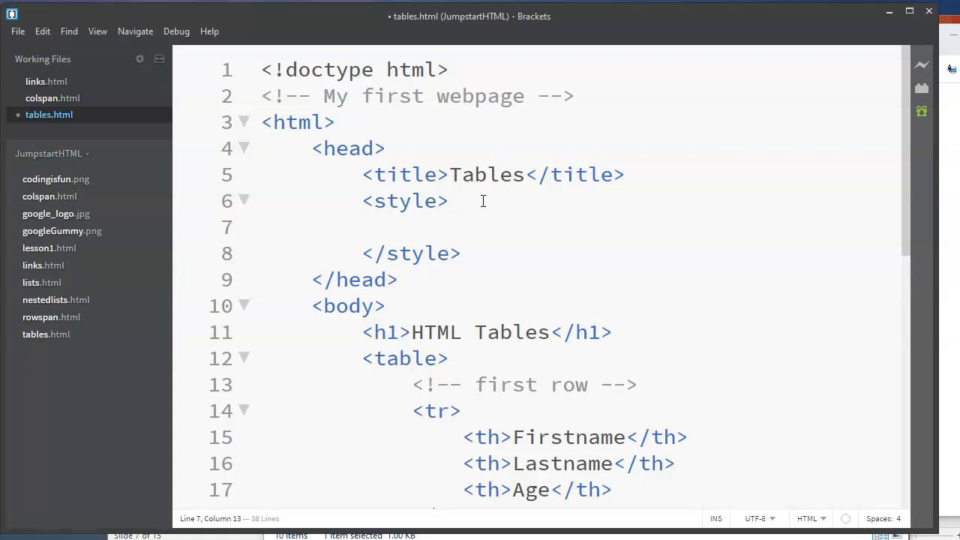
Step: Write a table rule inside the style block: border 1px solid black
text(tab)
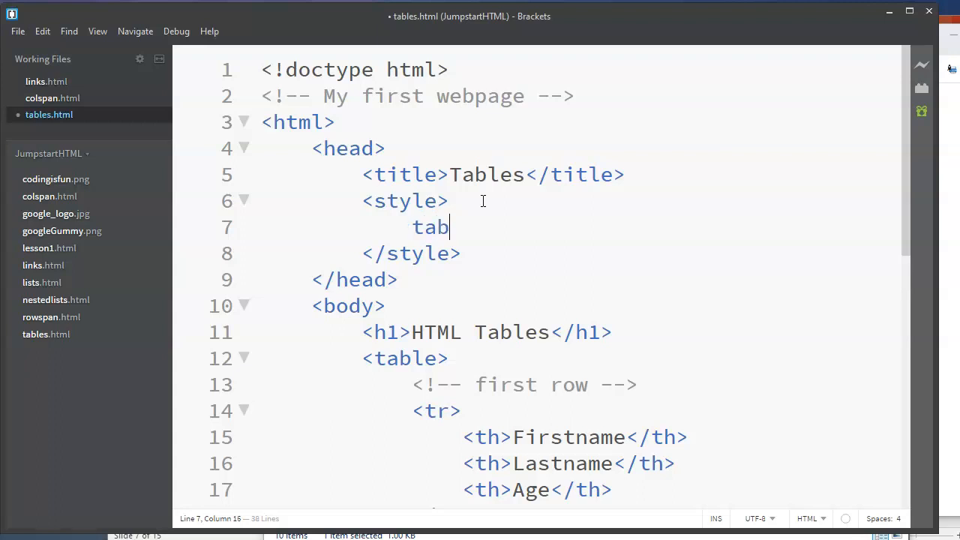
text(le {)
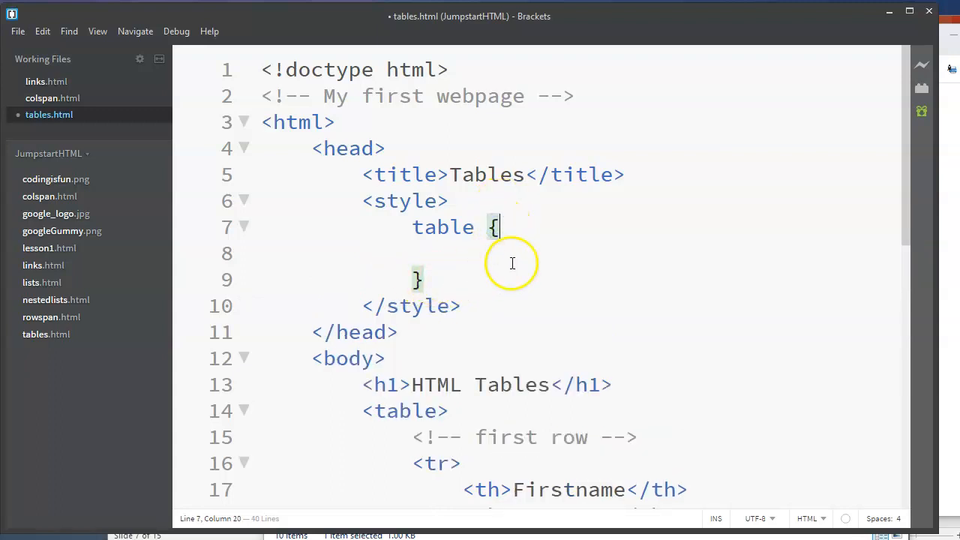
mouse_move(522, 233)
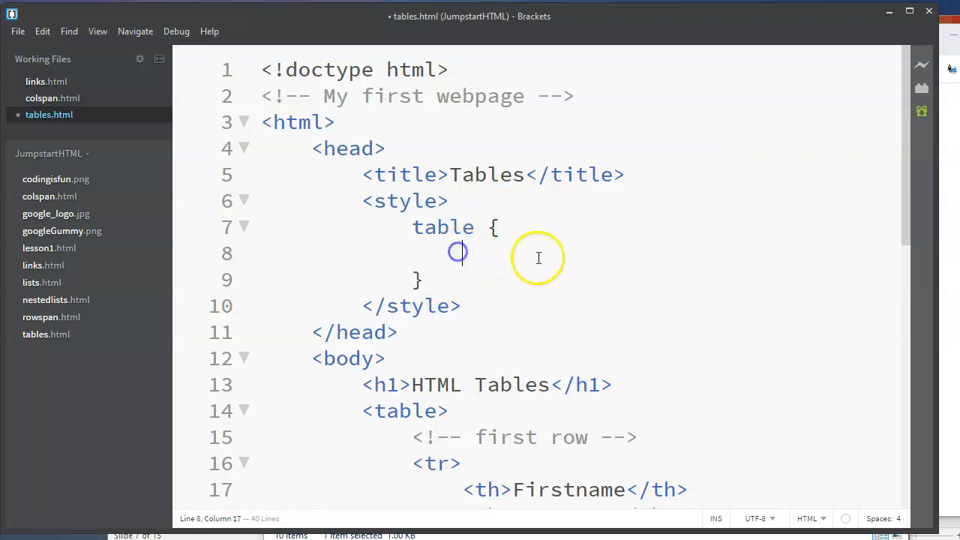
text(border:)
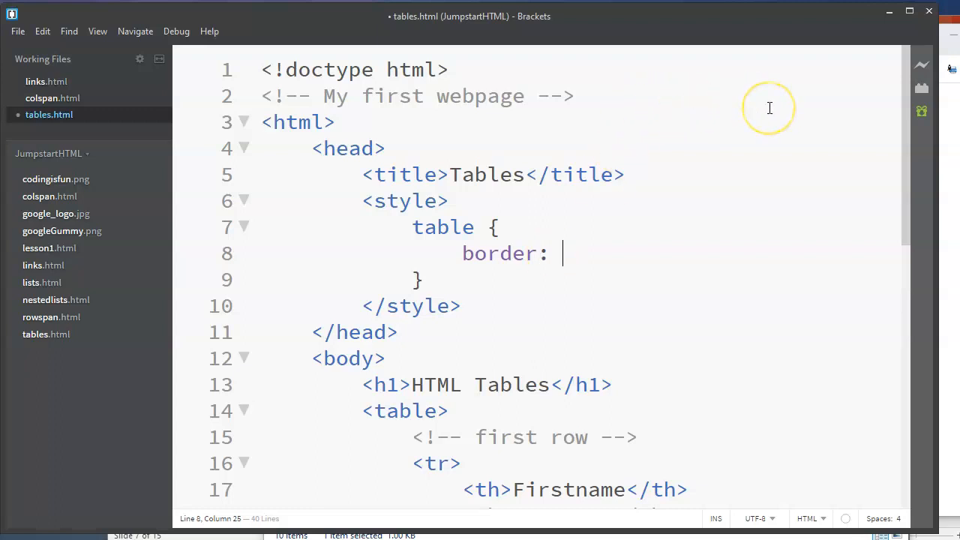
mouse_move(768, 107)
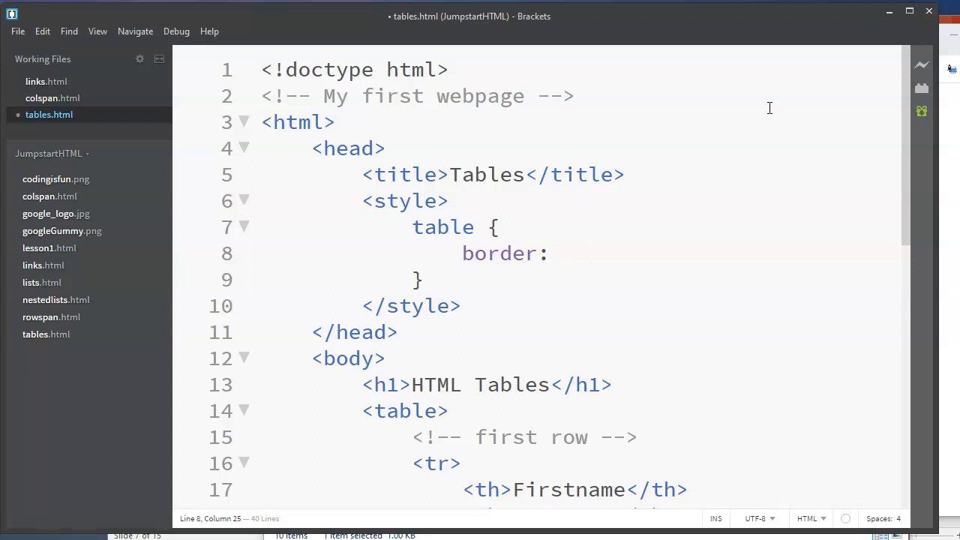
text(1px)
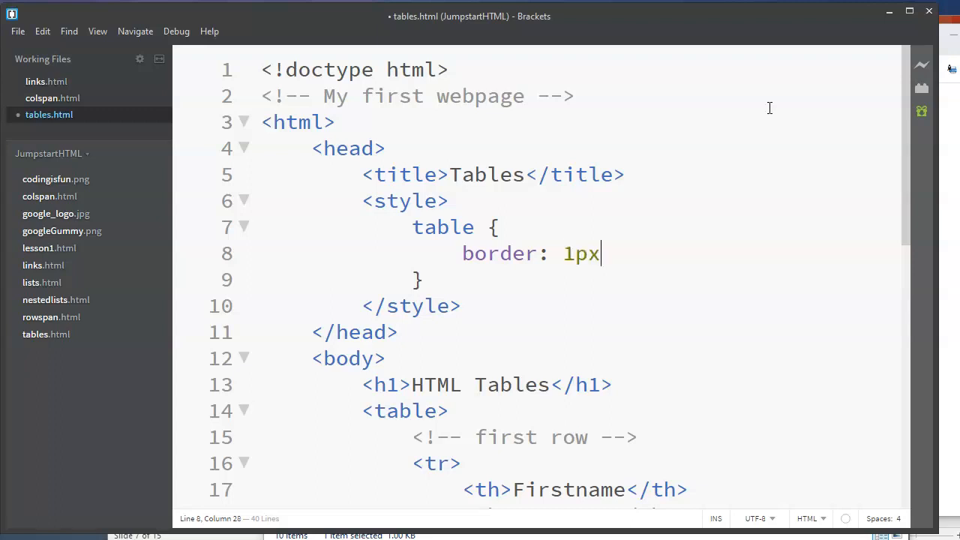
text(solid)
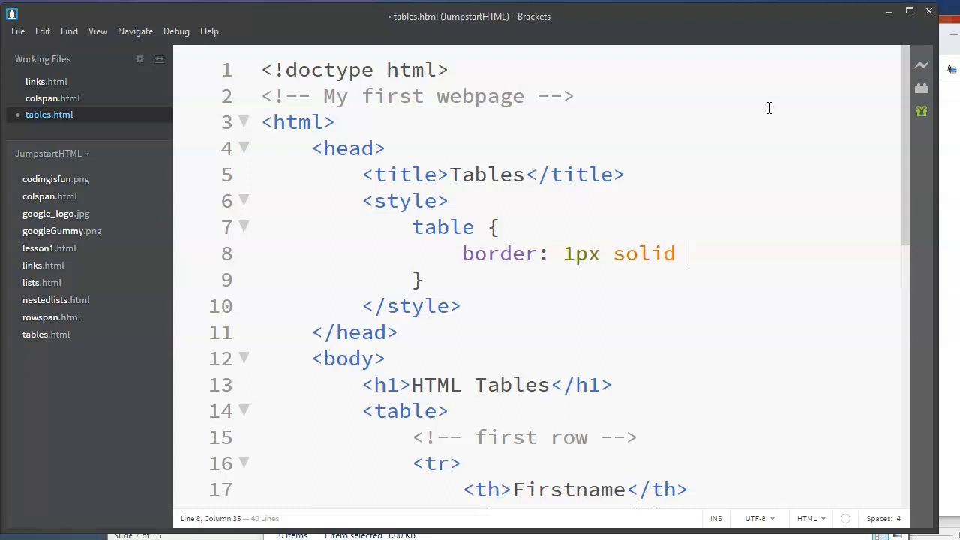
text(black;)
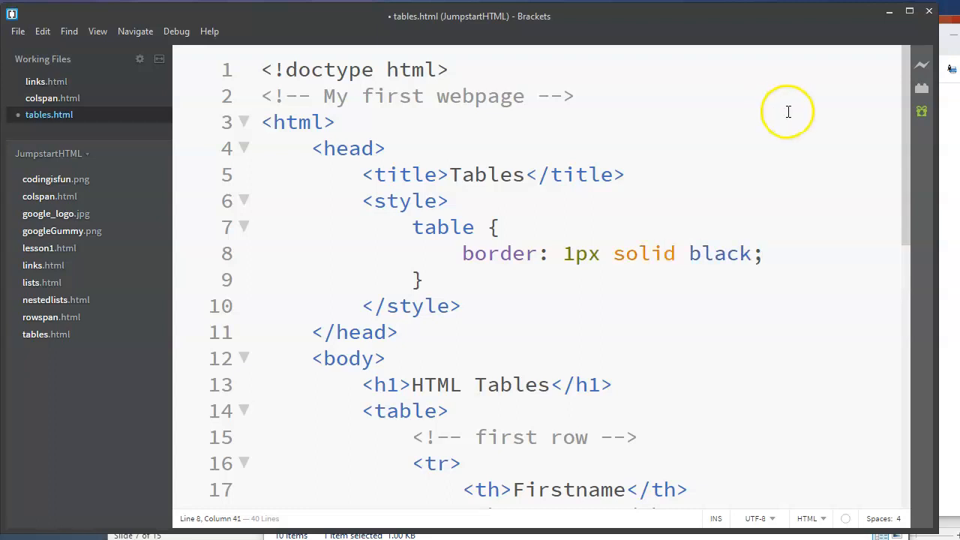
mouse_move(432, 247)
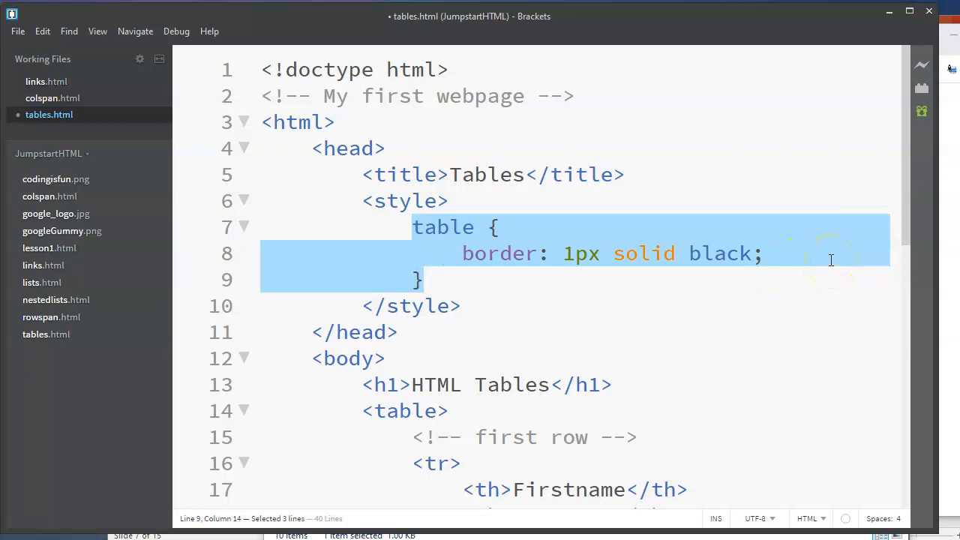
click(458, 306)
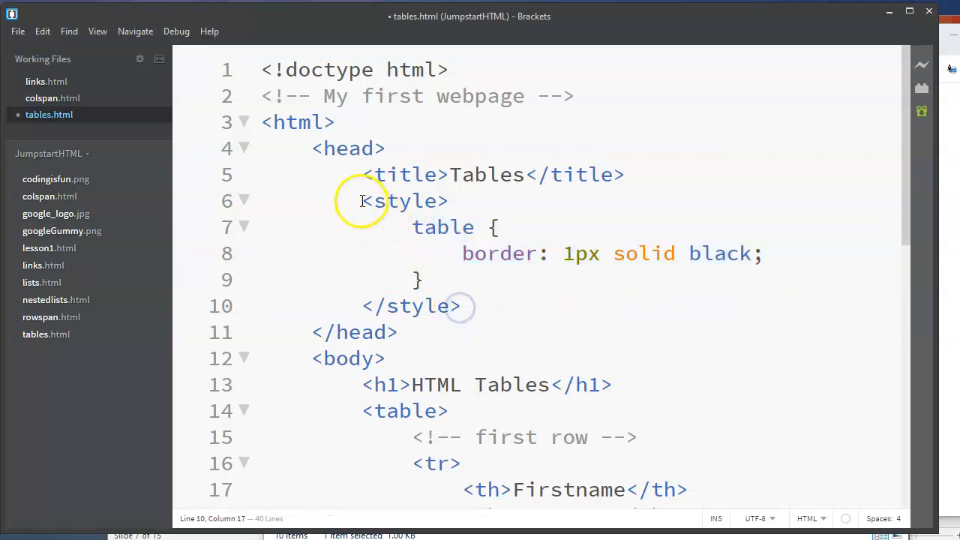
mouse_move(22, 41)
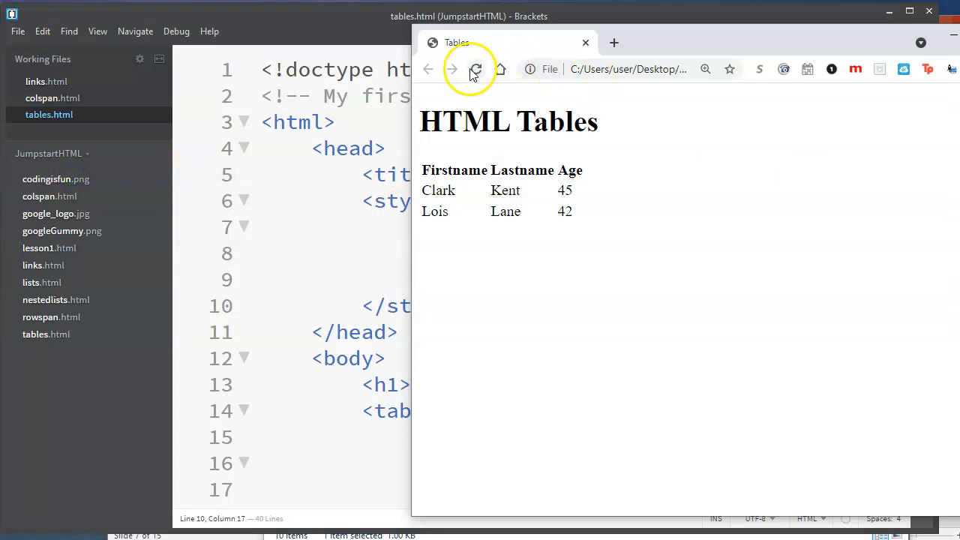
Step: Reload the Chrome preview to see the outer black table border, then return to the code
click(475, 69)
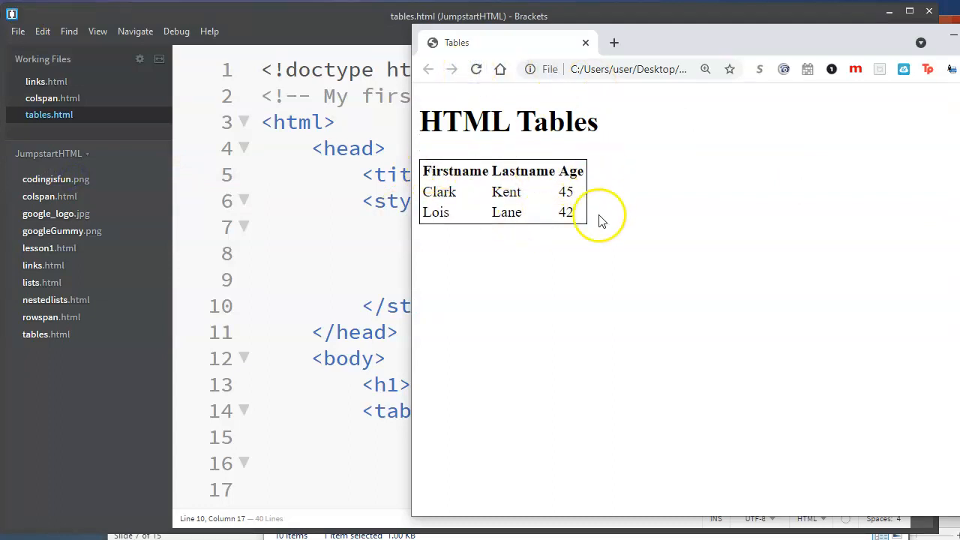
mouse_move(802, 198)
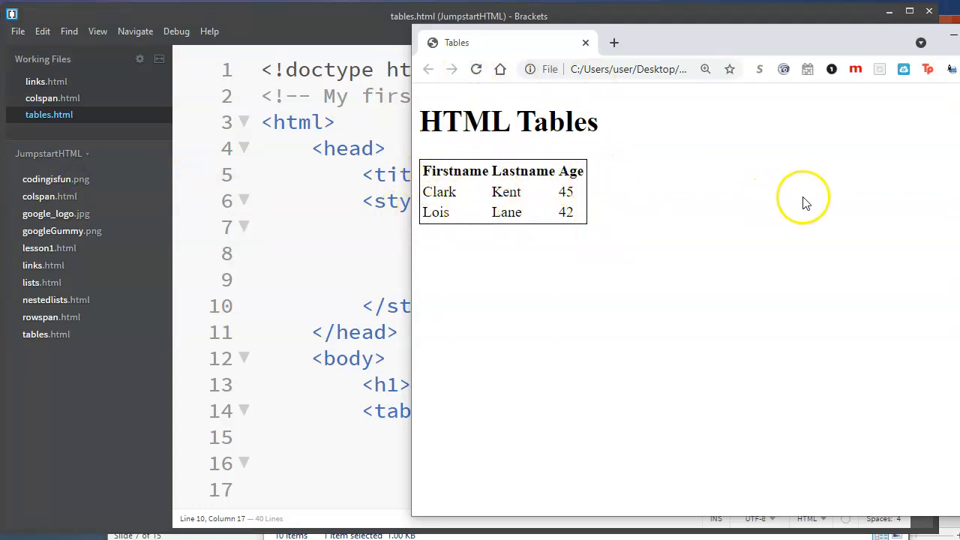
click(705, 68)
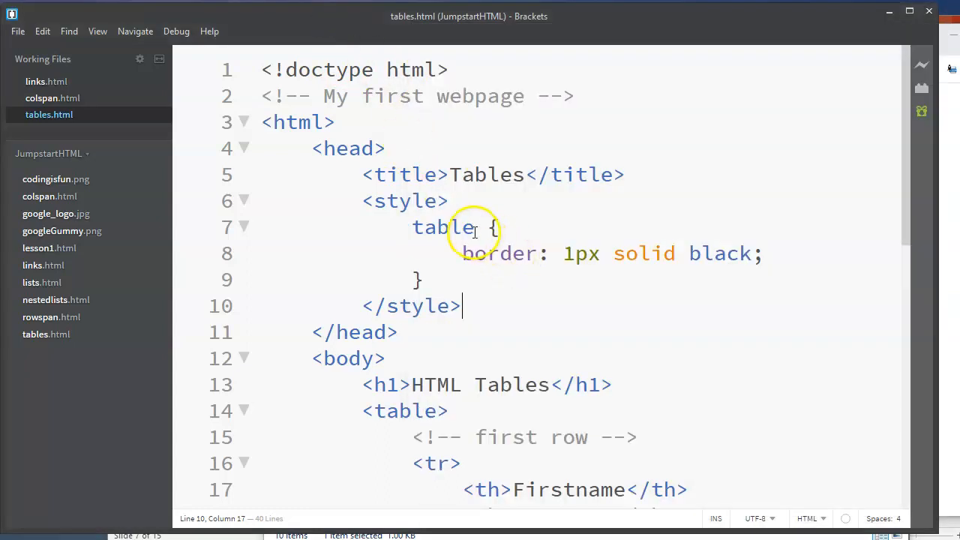
Step: Extend the border rule's selector to 'table, tr' and save
click(559, 227)
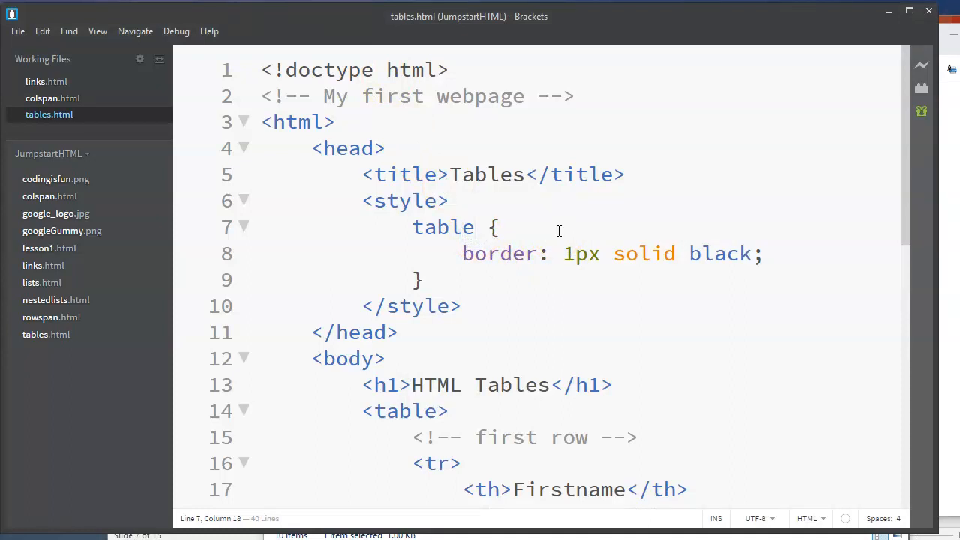
text(,)
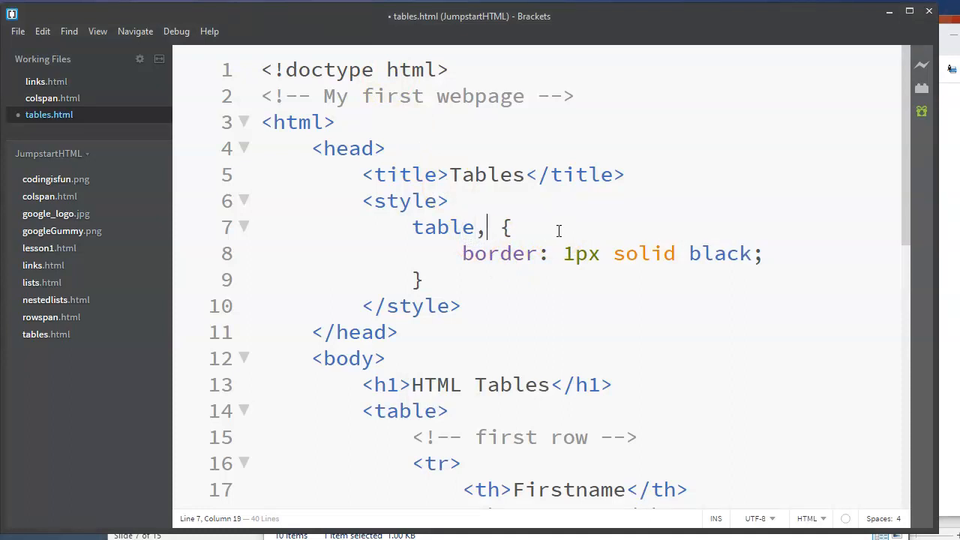
text(" ")
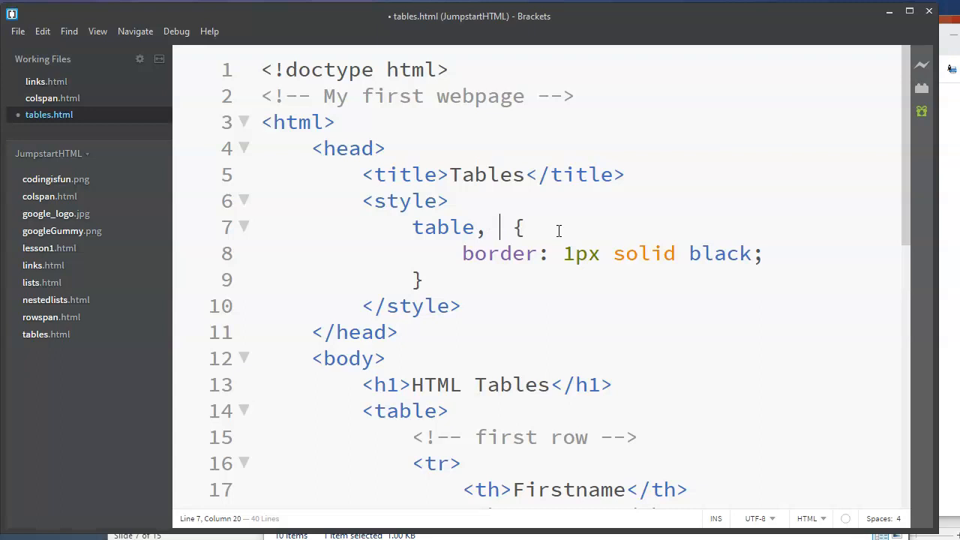
text(tr)
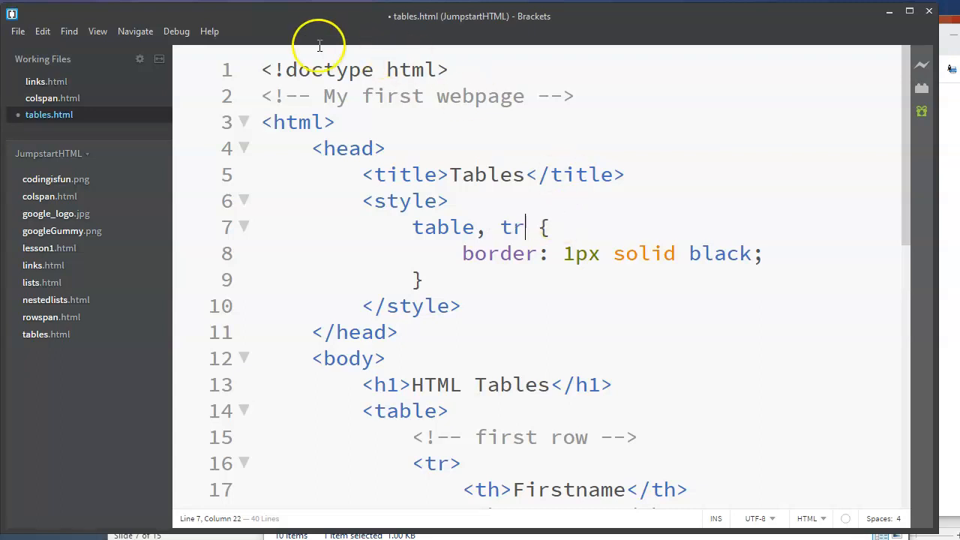
click(18, 31)
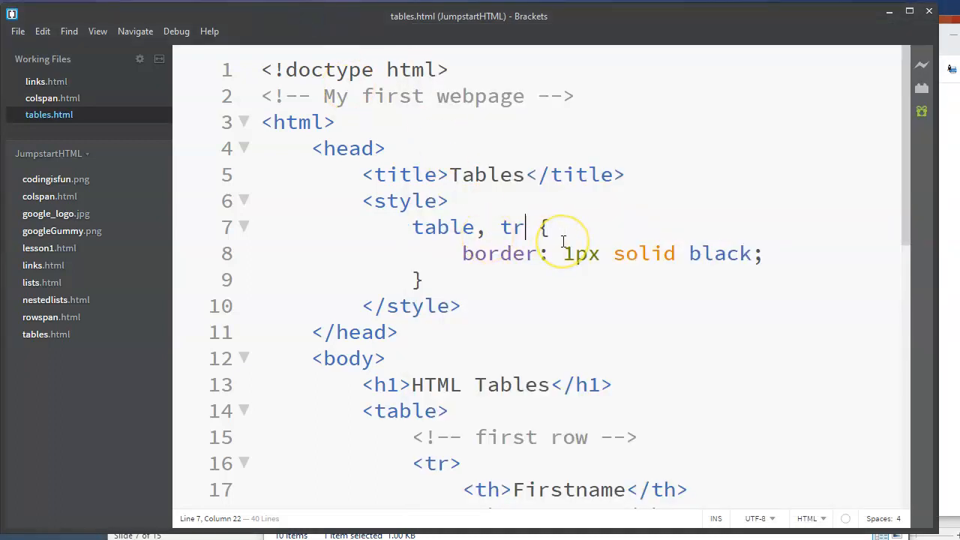
Step: Add th to the selector, save, reload the preview, and change tr to td
text(,)
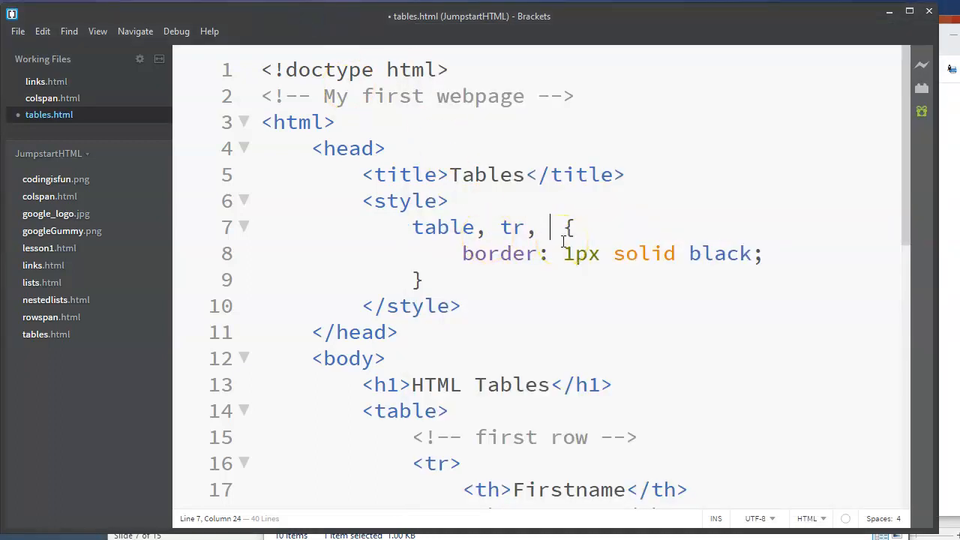
text(th)
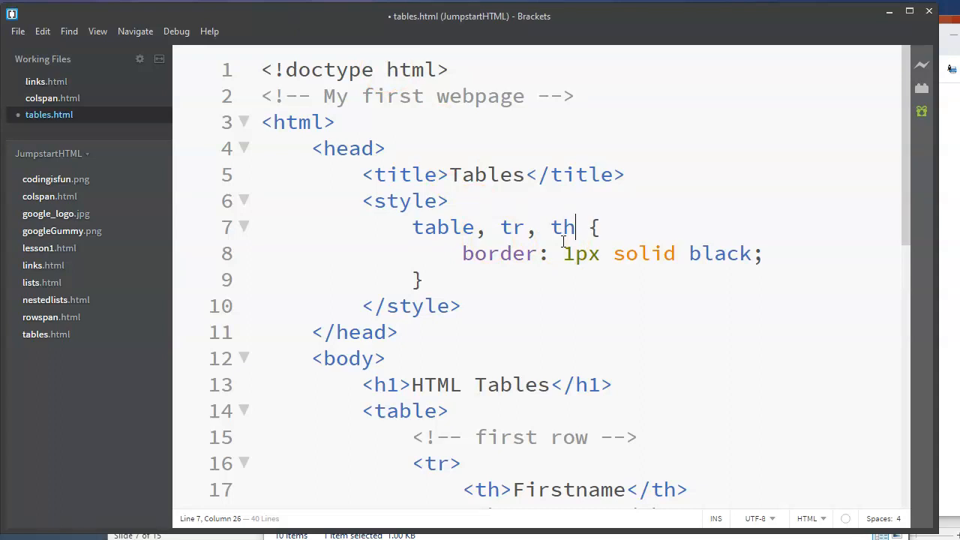
click(17, 30)
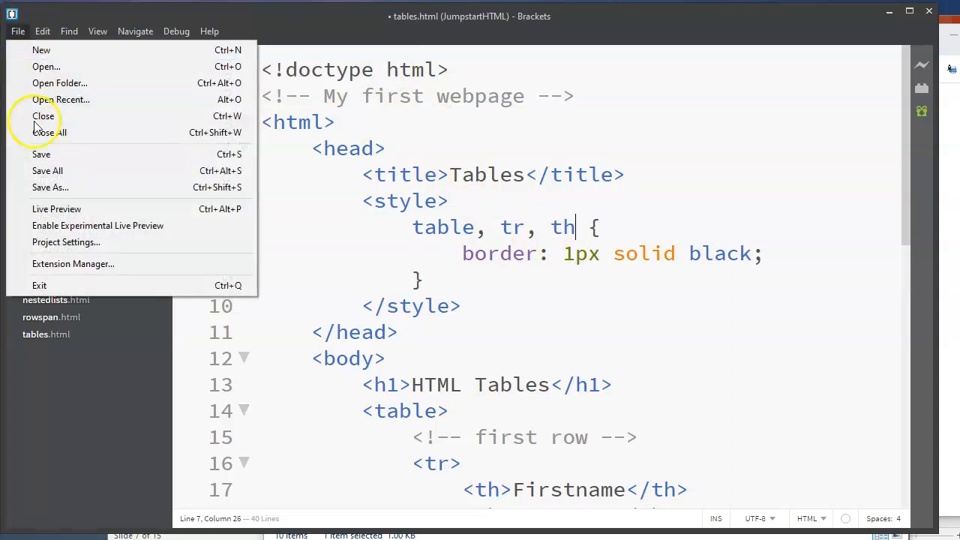
click(56, 209)
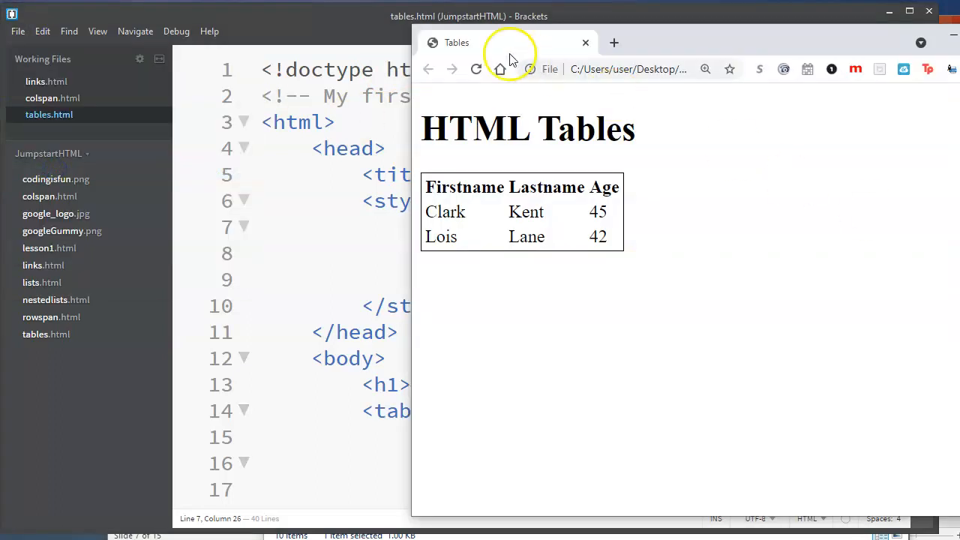
click(457, 68)
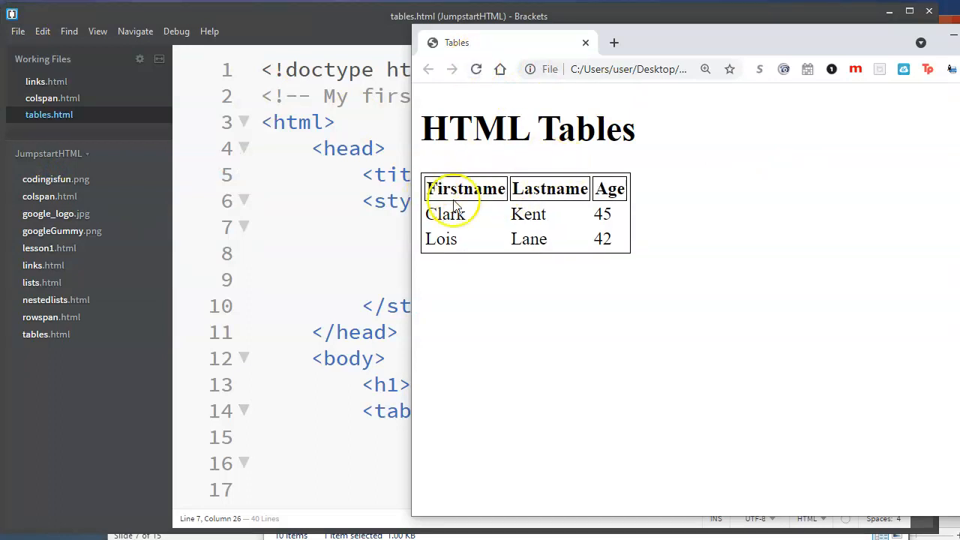
mouse_move(647, 193)
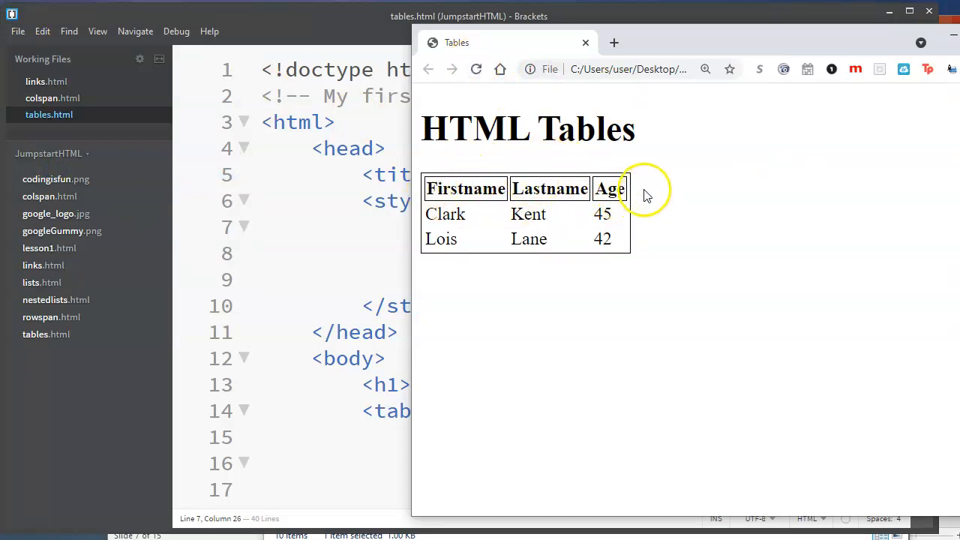
click(585, 42)
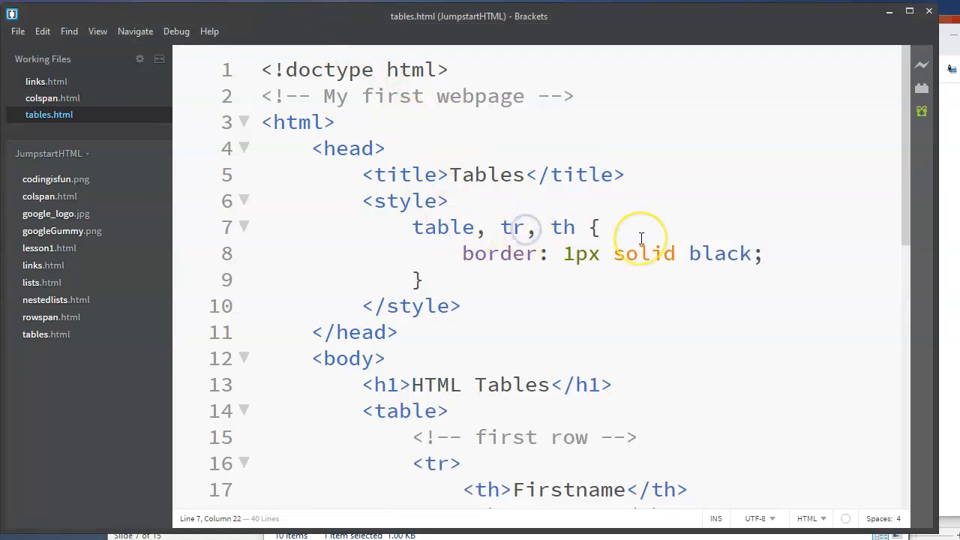
text(d)
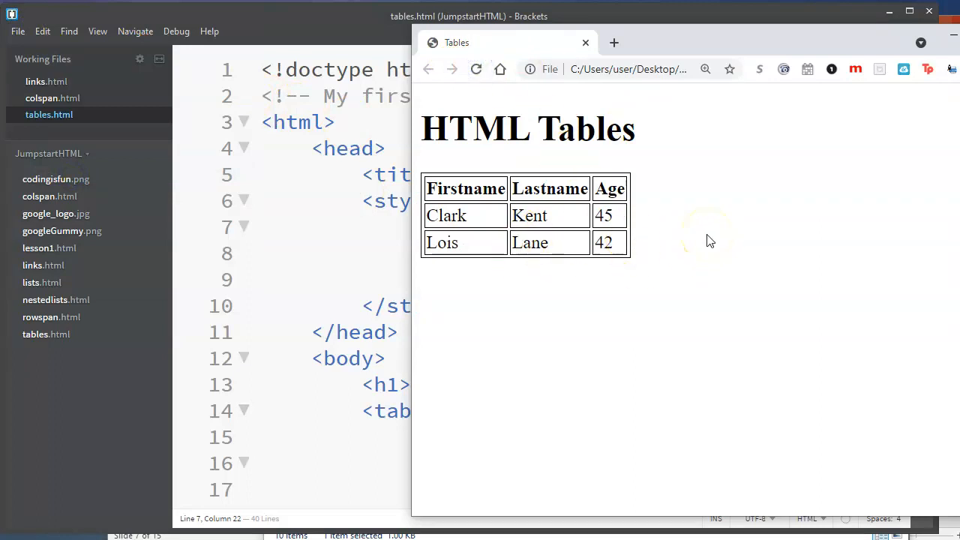
mouse_move(753, 189)
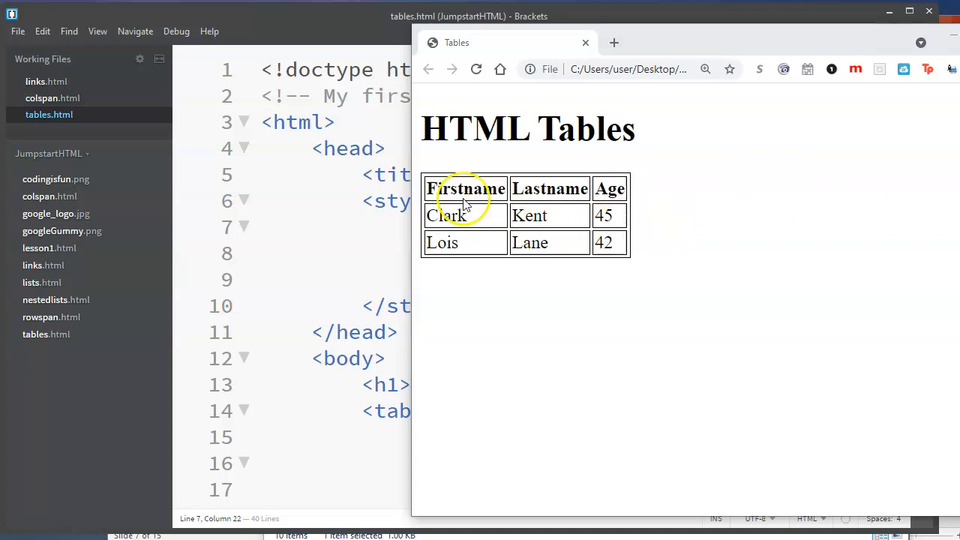
mouse_move(493, 212)
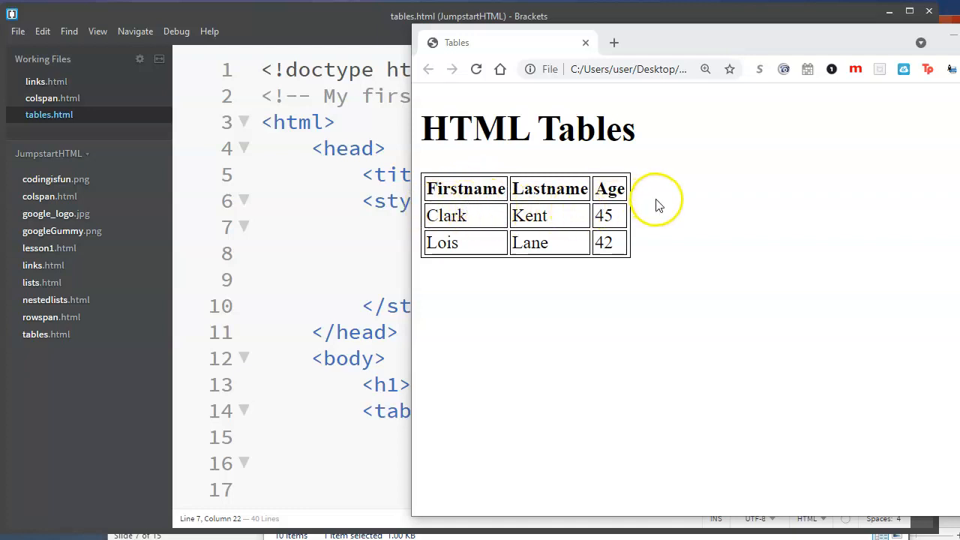
mouse_move(324, 27)
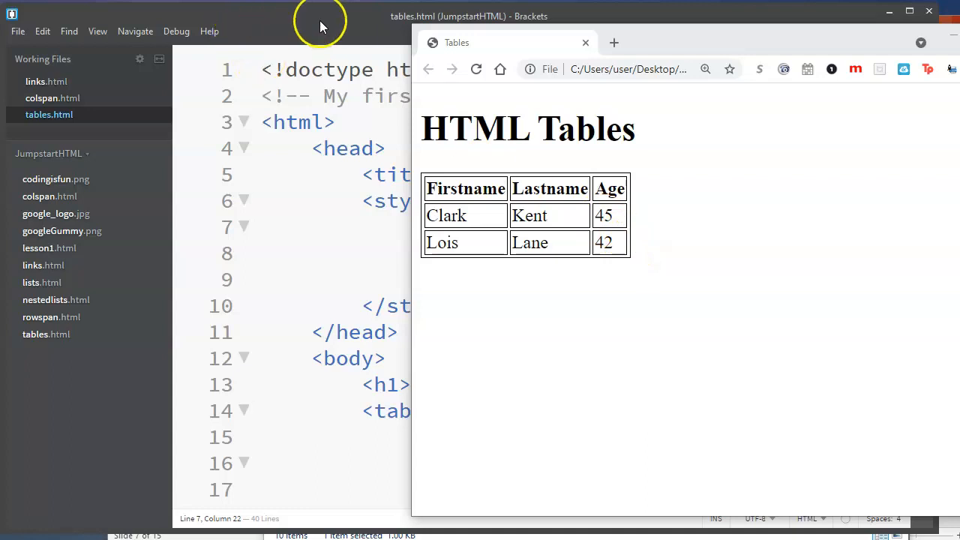
mouse_move(712, 48)
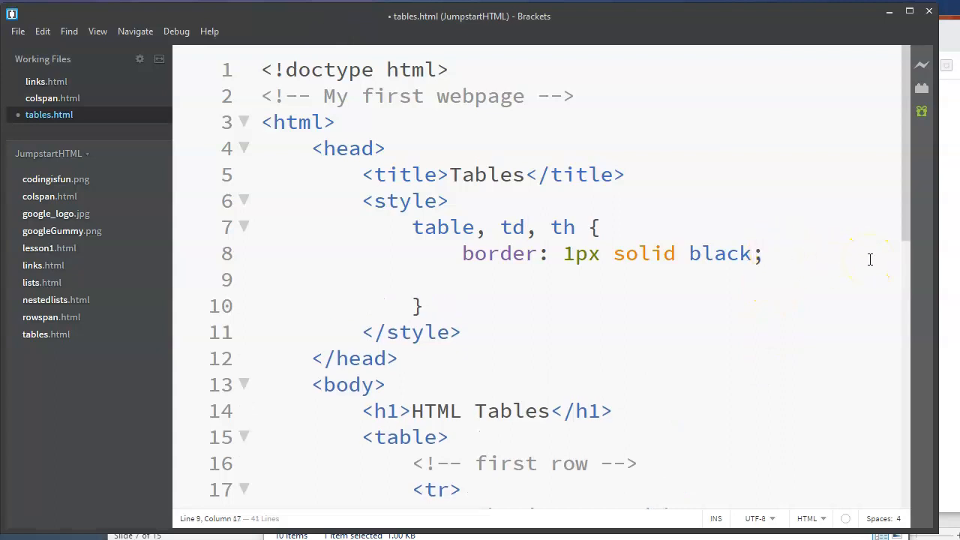
Step: Add 'border-collapse: collapse;' to the table, td, th rule
text(bord)
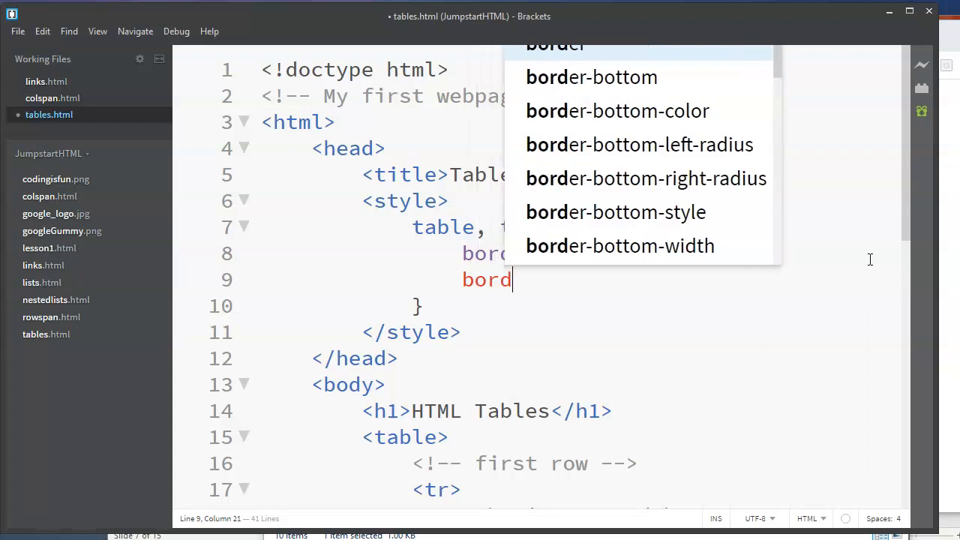
text(er-collap)
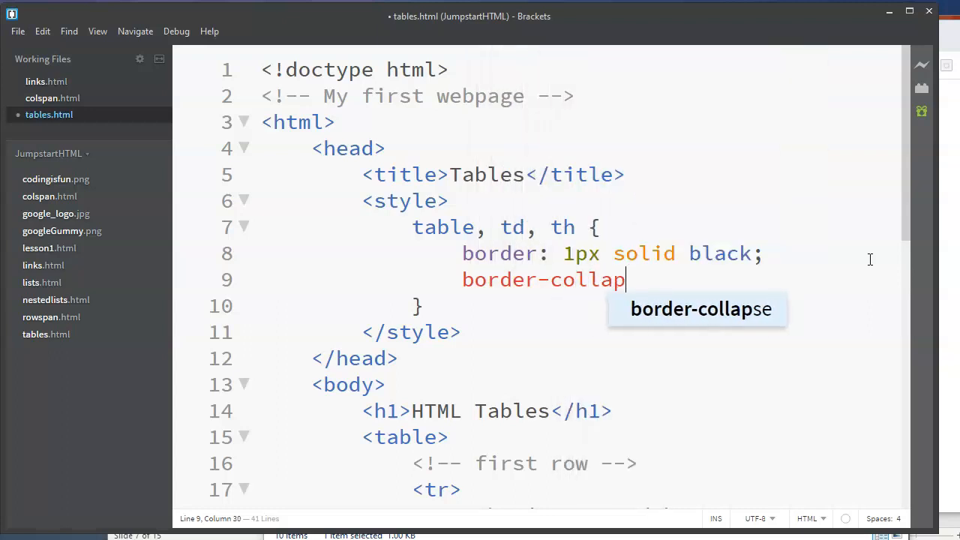
text(se:)
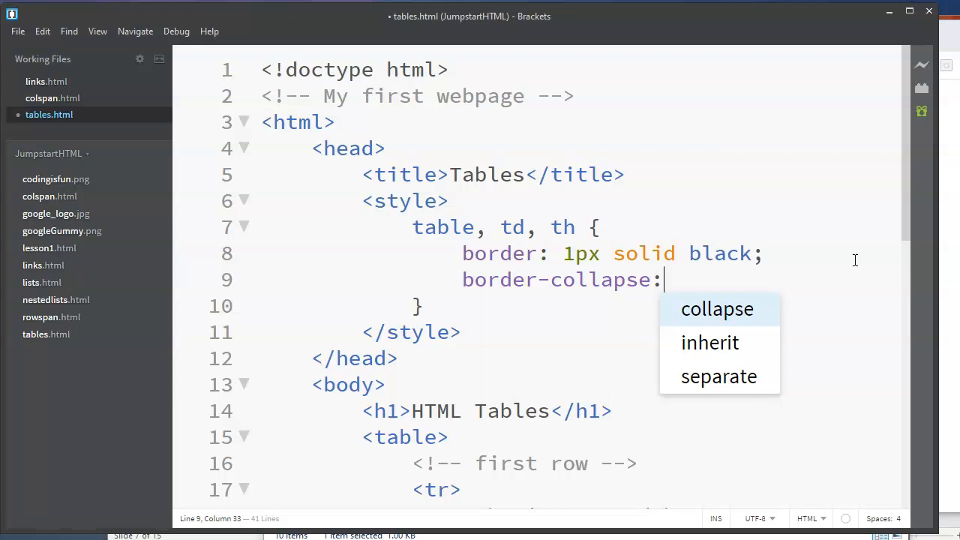
mouse_move(739, 317)
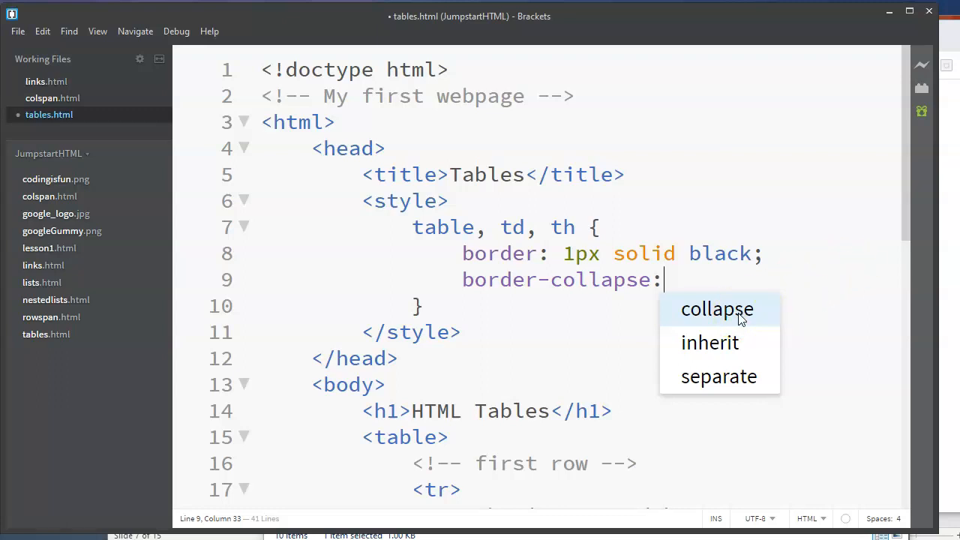
click(715, 309)
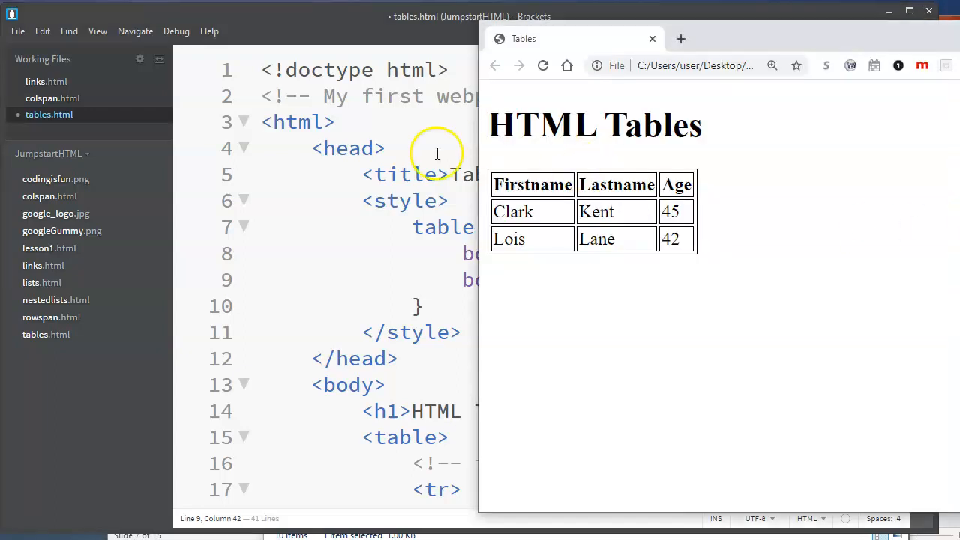
Step: Save tables.html and reload the Chrome preview to show collapsed single borders
click(653, 39)
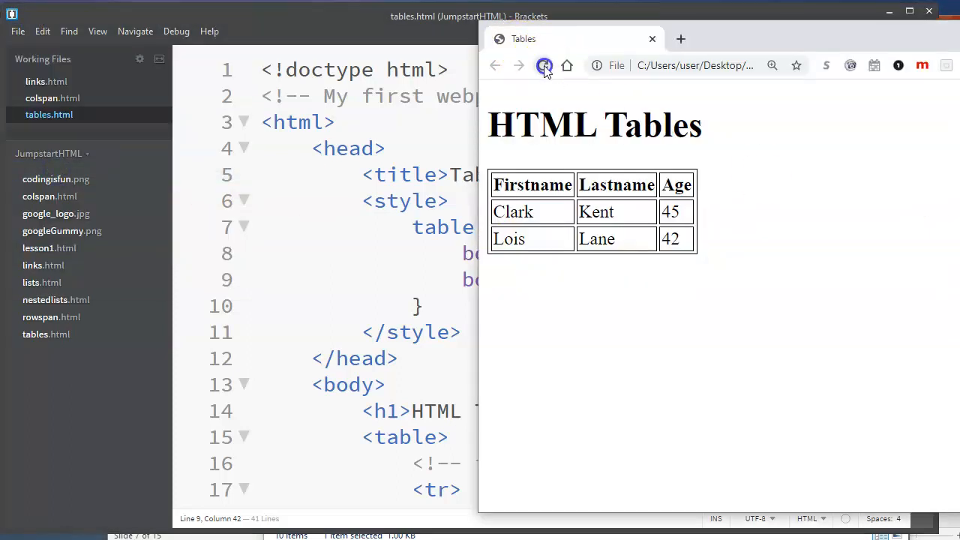
click(544, 65)
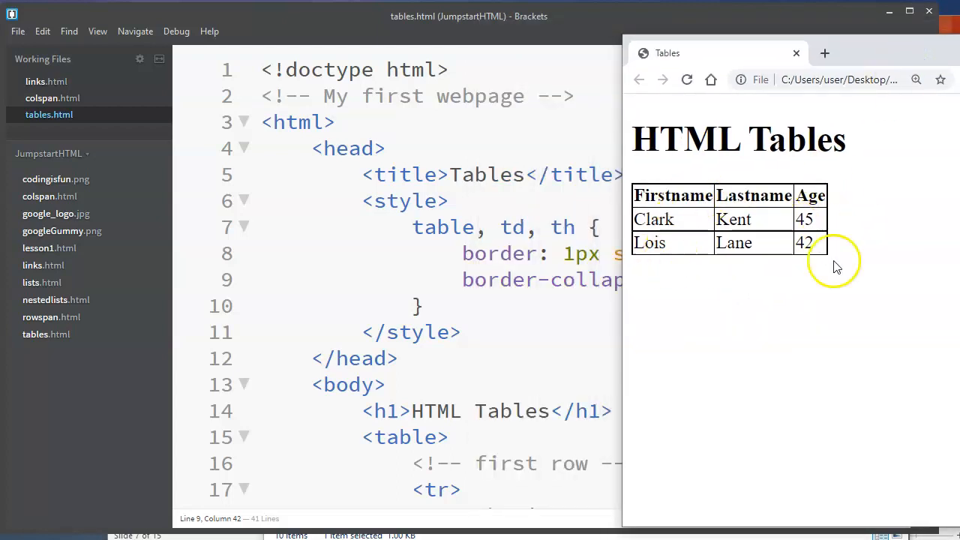
mouse_move(868, 218)
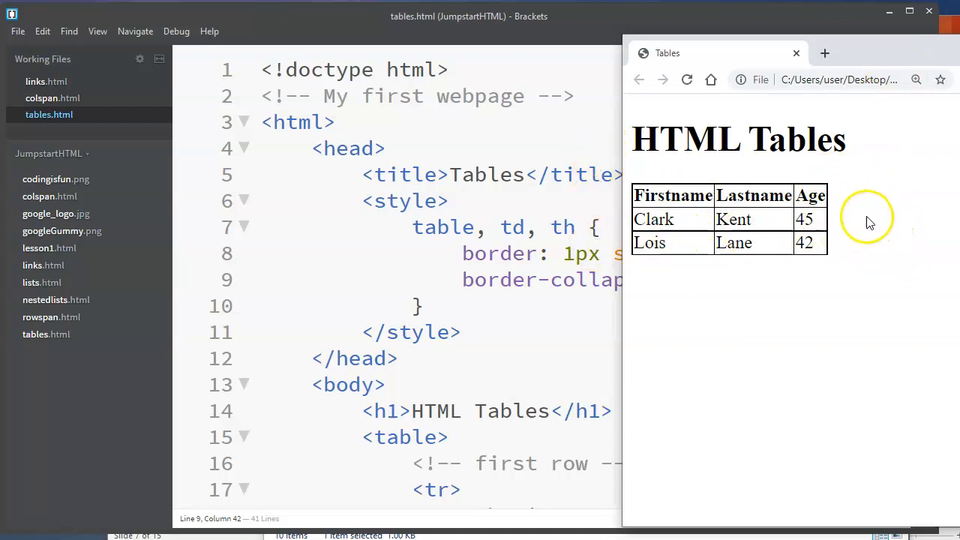
mouse_move(579, 47)
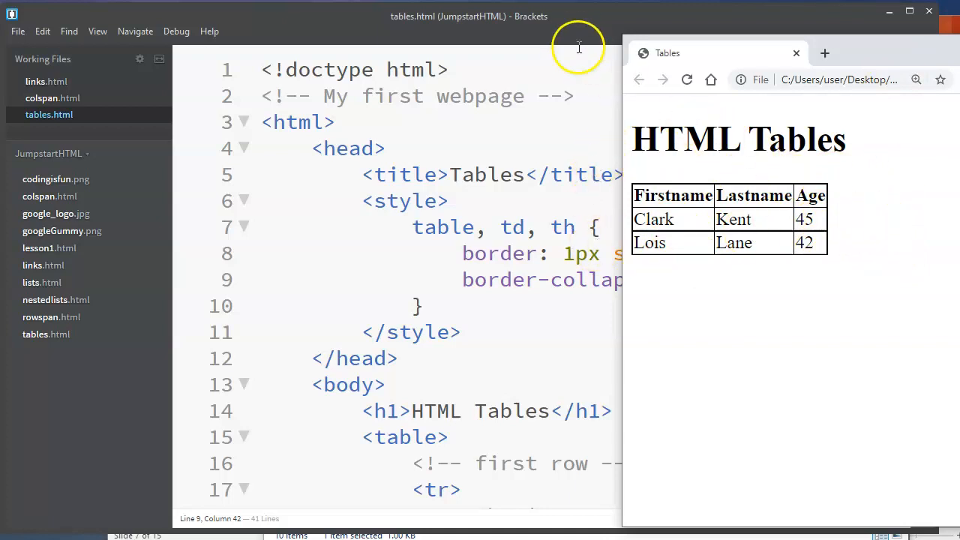
mouse_move(601, 28)
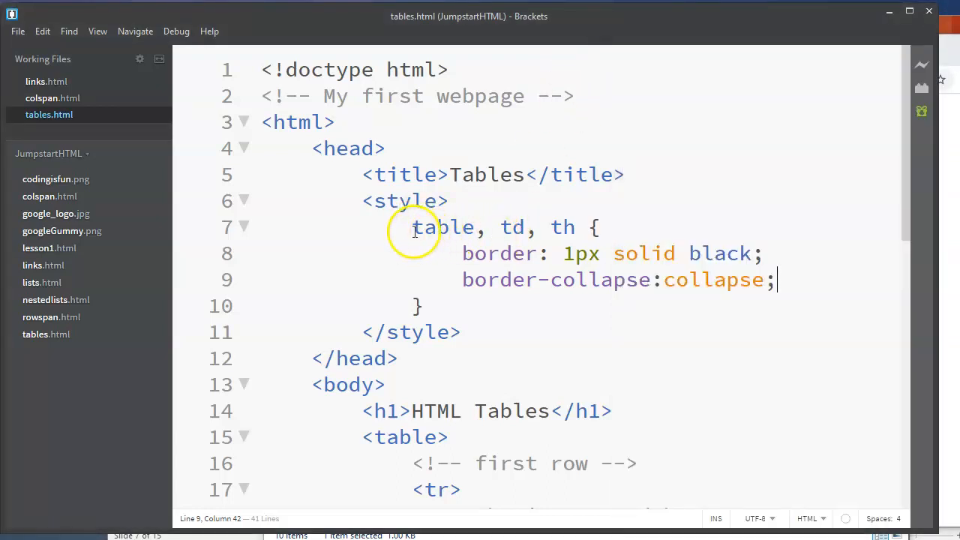
drag(411, 227, 578, 227)
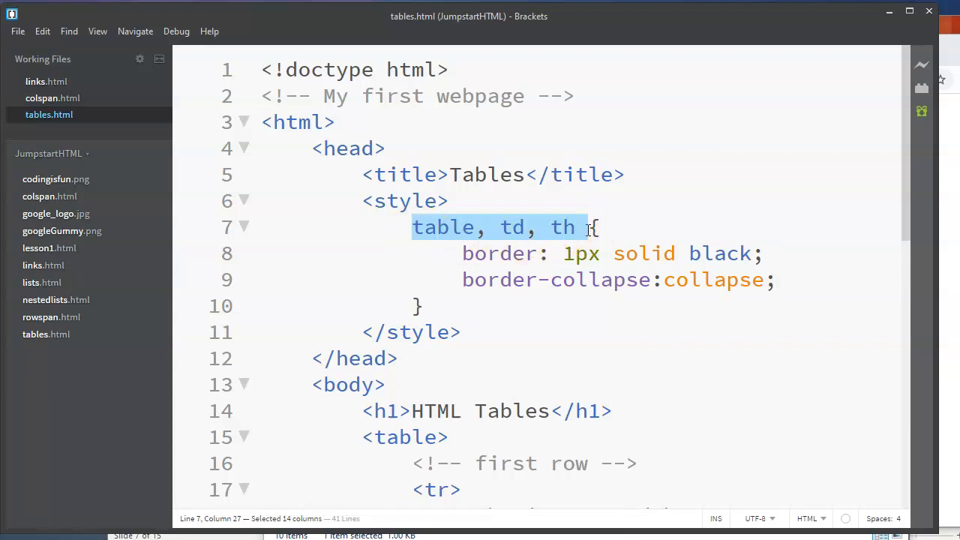
click(489, 294)
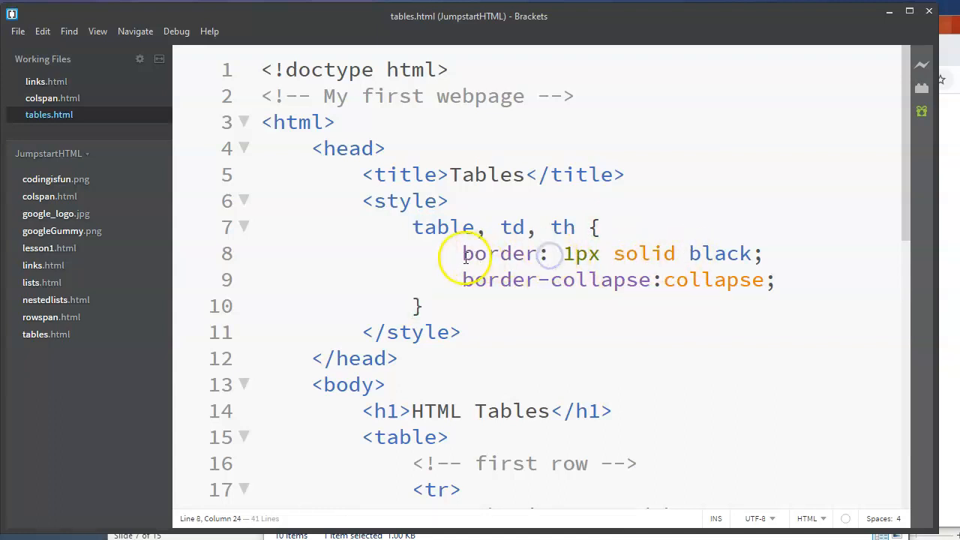
double_click(499, 253)
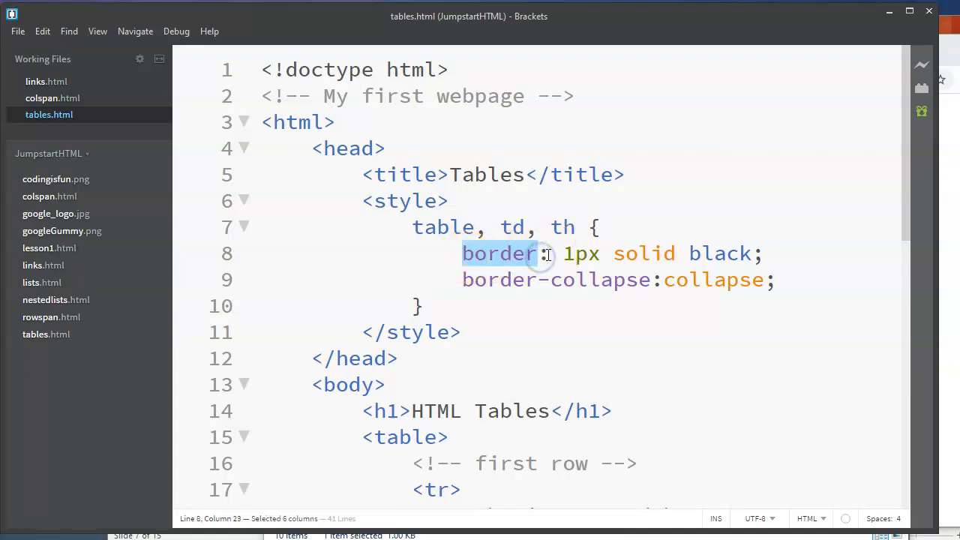
drag(564, 254, 742, 254)
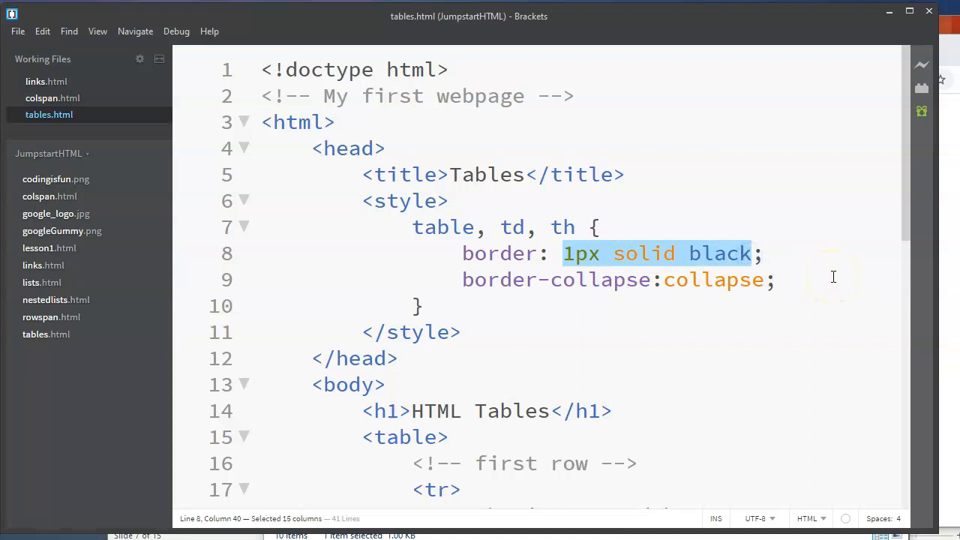
click(769, 254)
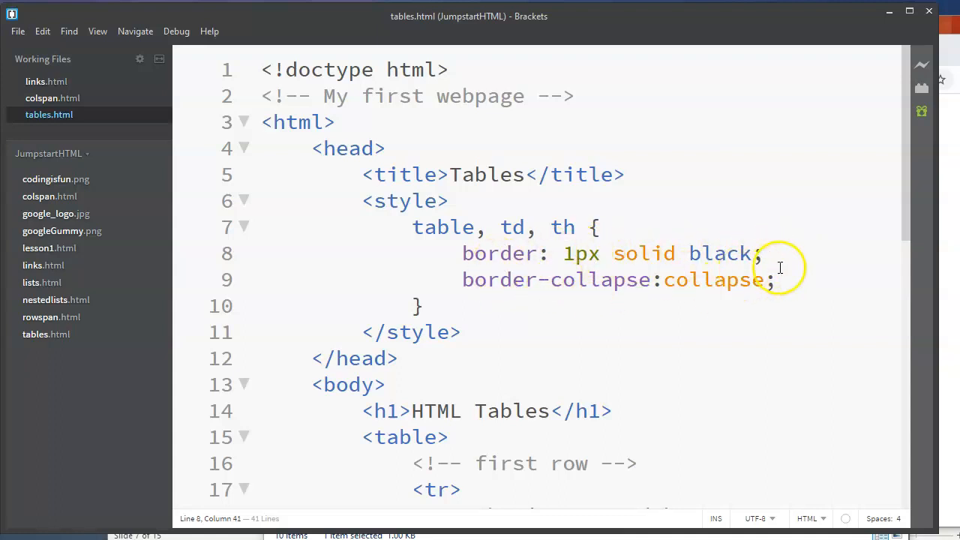
drag(412, 227, 577, 227)
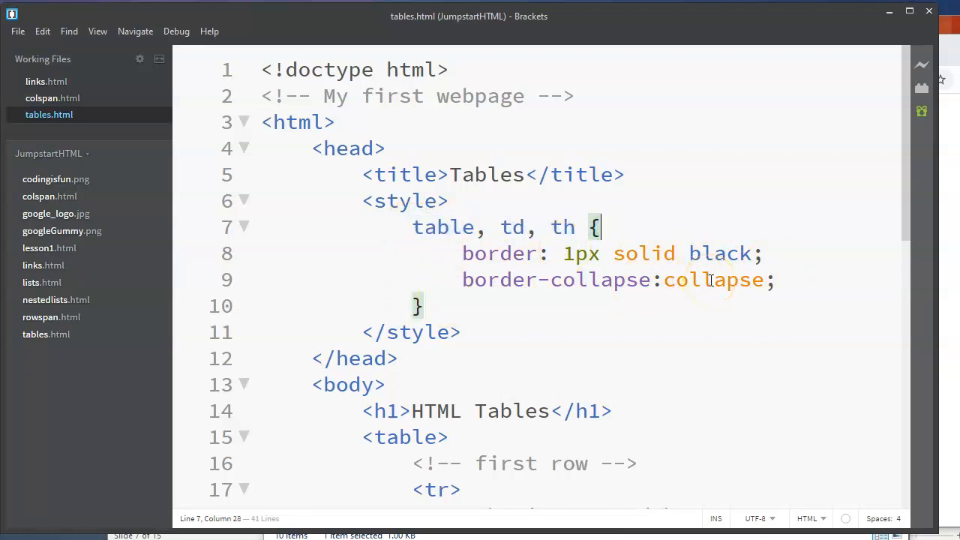
mouse_move(795, 148)
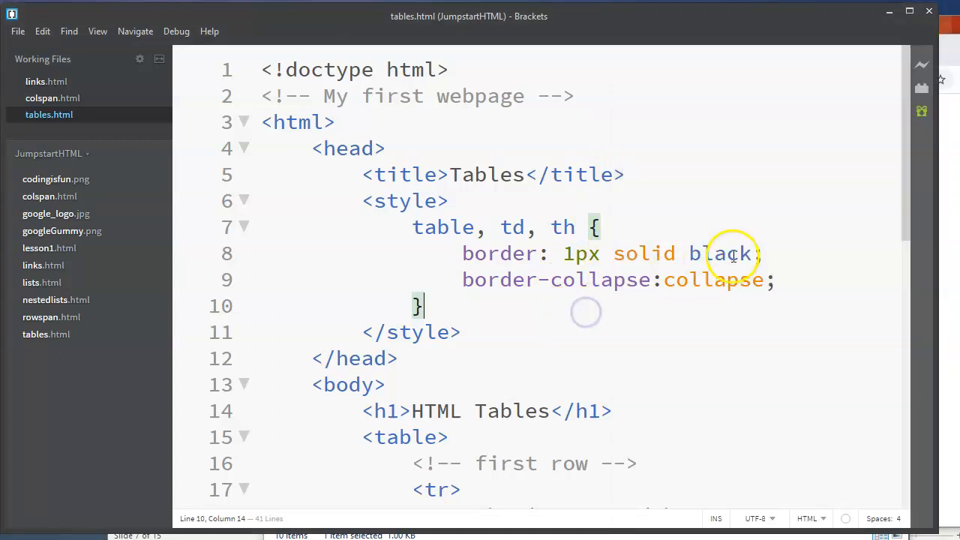
Step: Change the border color to red (5px solid red), Save All, and reload the preview
text(red)
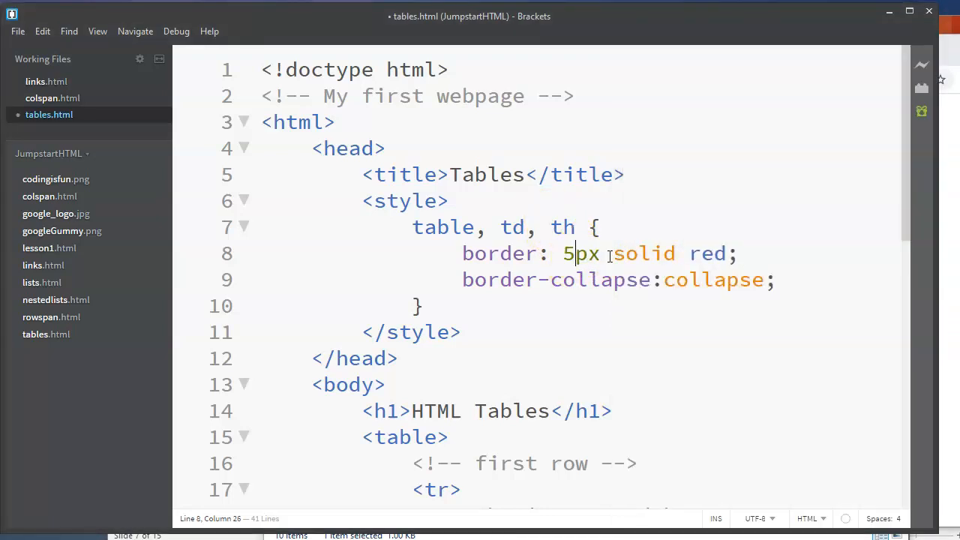
click(18, 31)
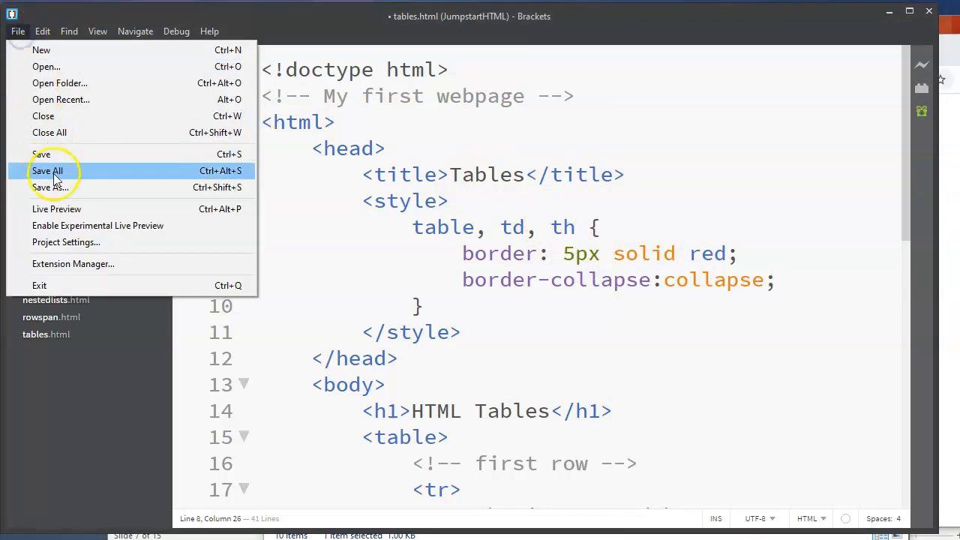
click(47, 171)
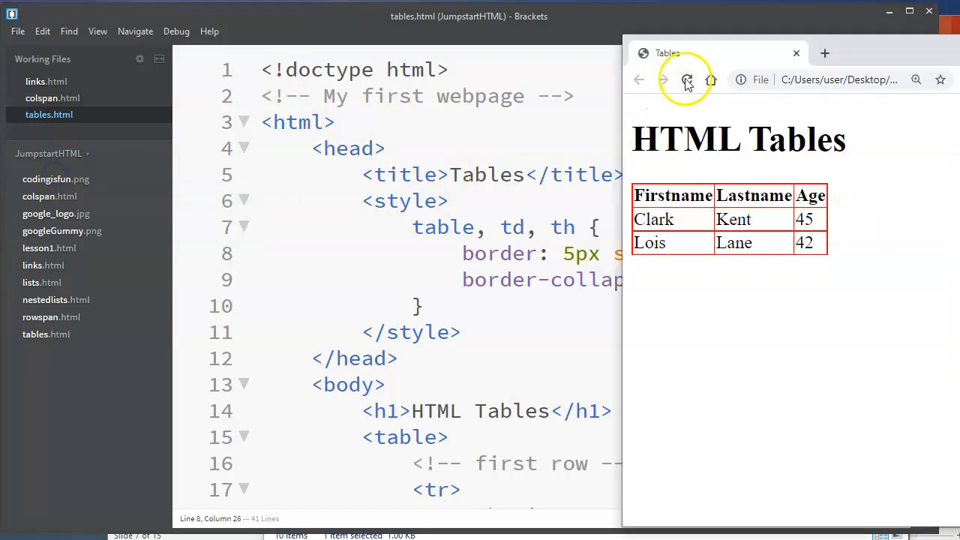
click(686, 79)
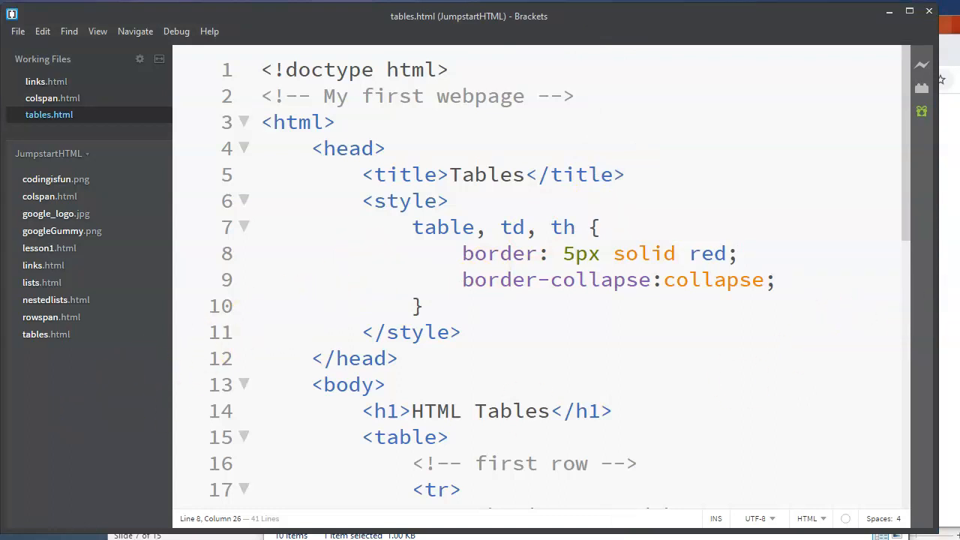
mouse_move(812, 405)
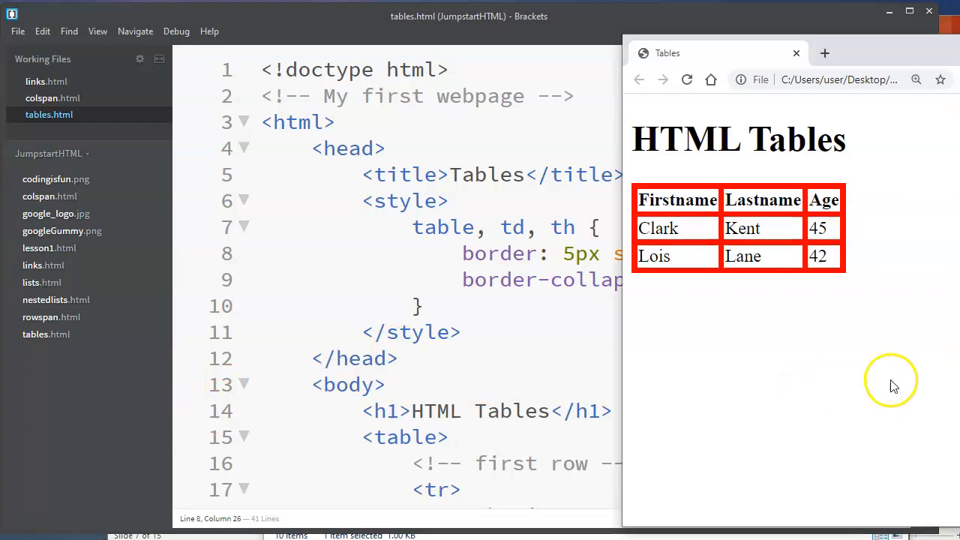
mouse_move(243, 405)
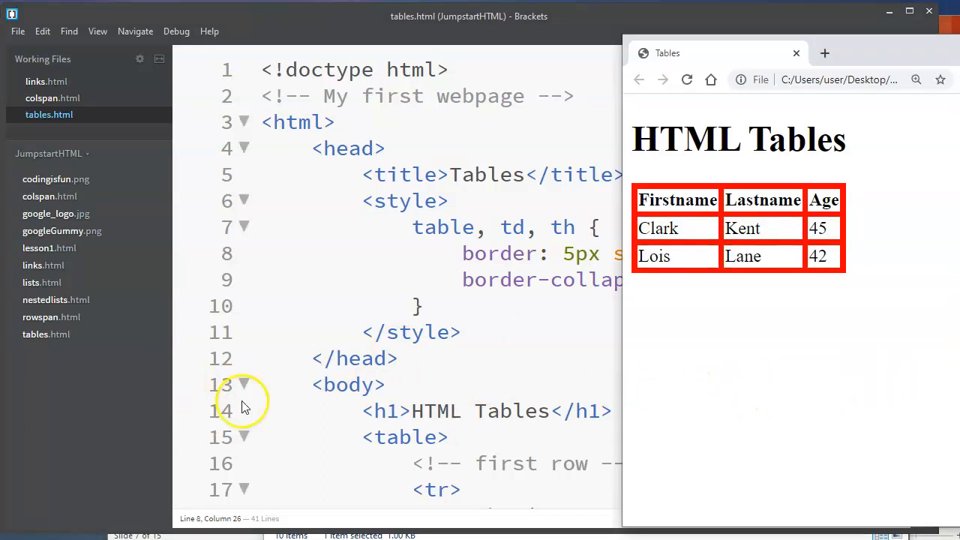
mouse_move(54, 508)
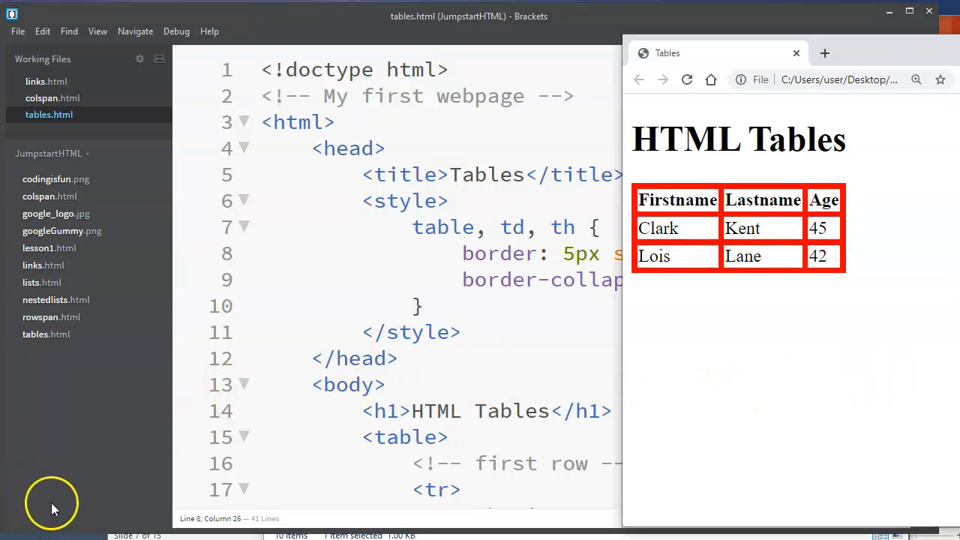
mouse_move(38, 512)
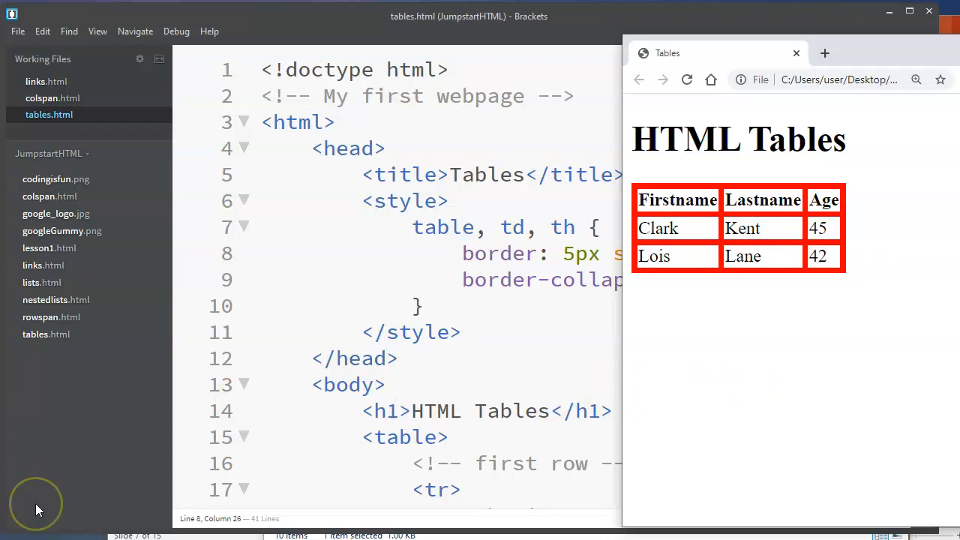